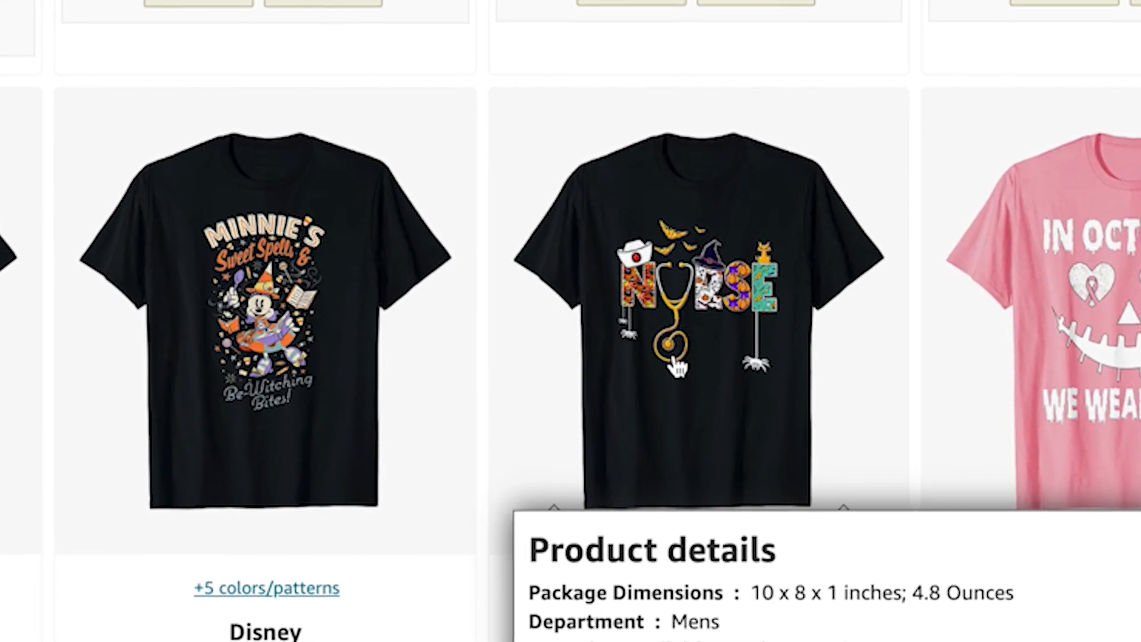
# Browse the Halloween t-shirt results to the patterned NURSE t-shirt listing for inspiration.
pyautogui.scroll(-3)
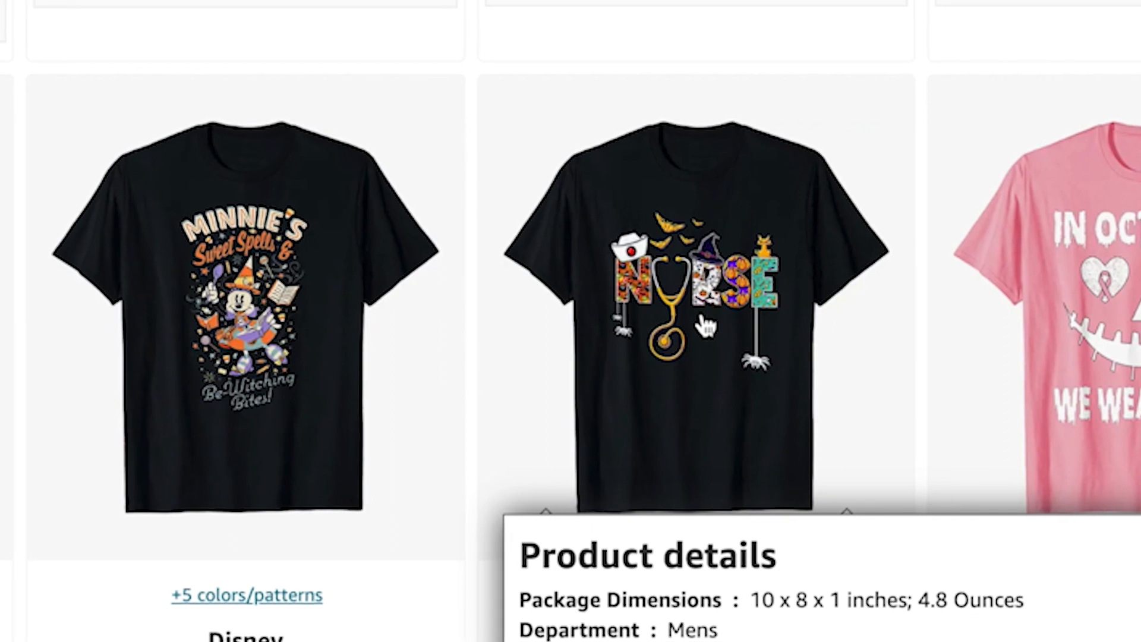
pyautogui.scroll(-3)
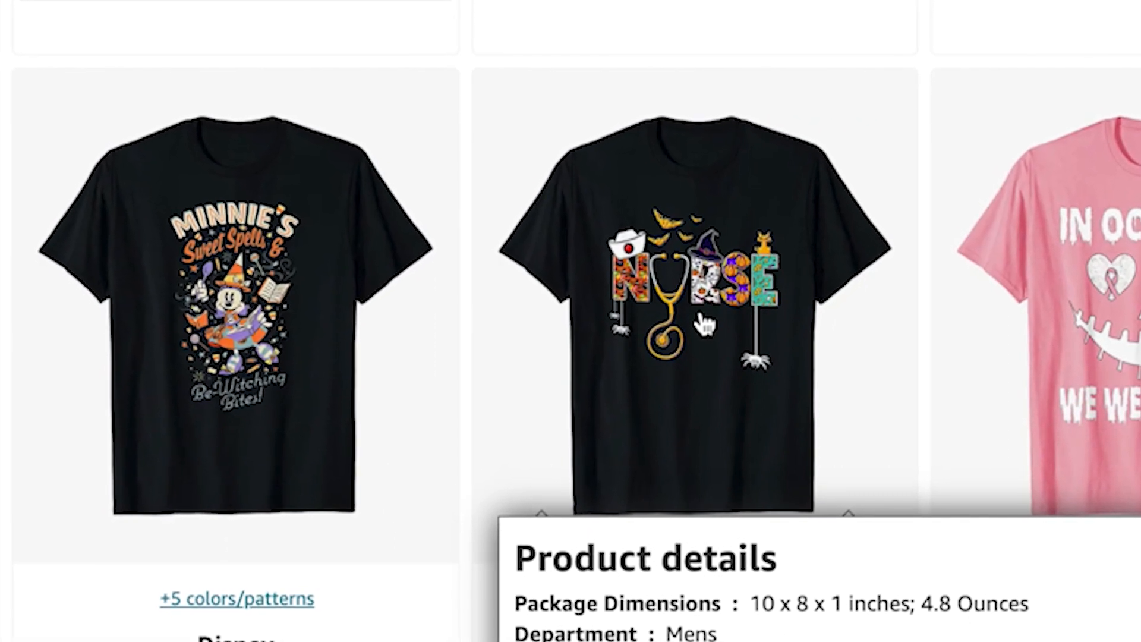
pyautogui.scroll(-3)
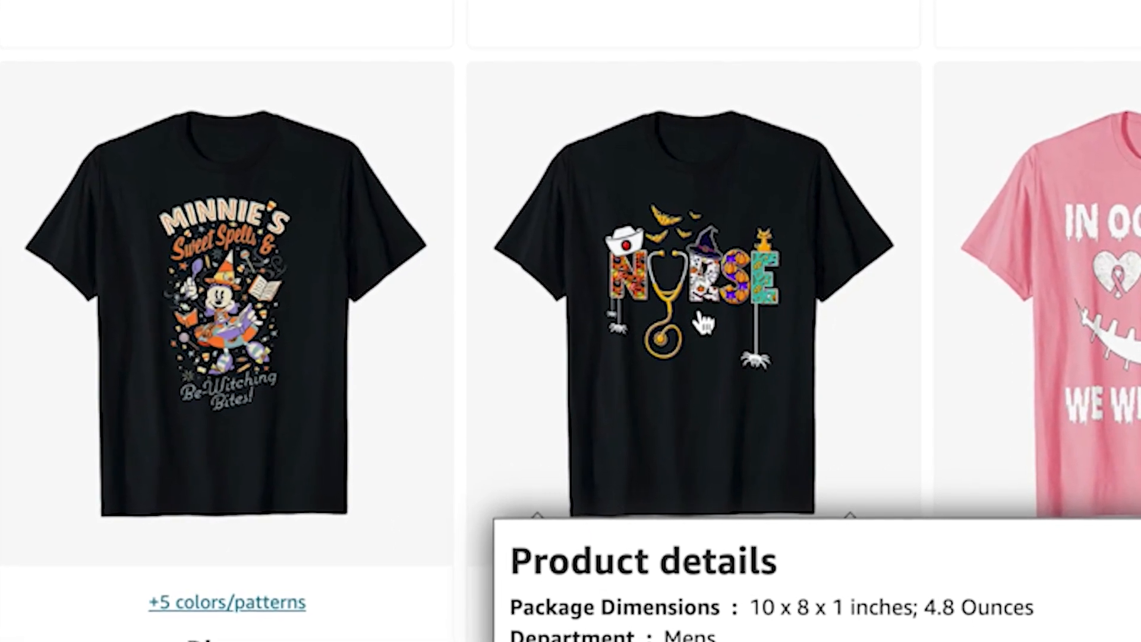
pyautogui.scroll(-3)
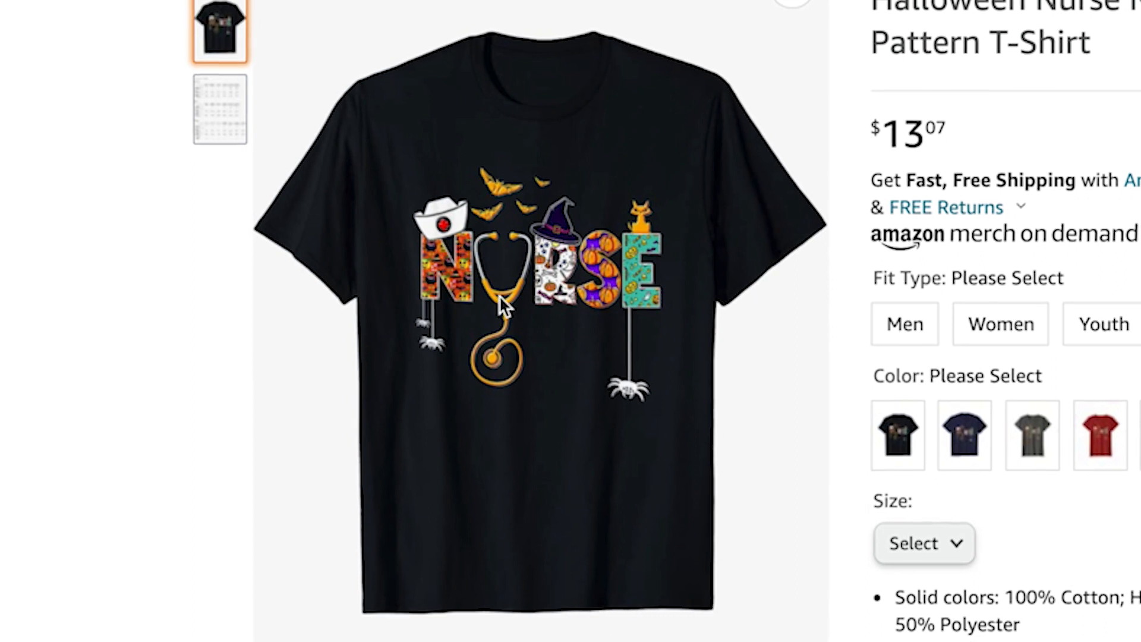
pyautogui.scroll(3)
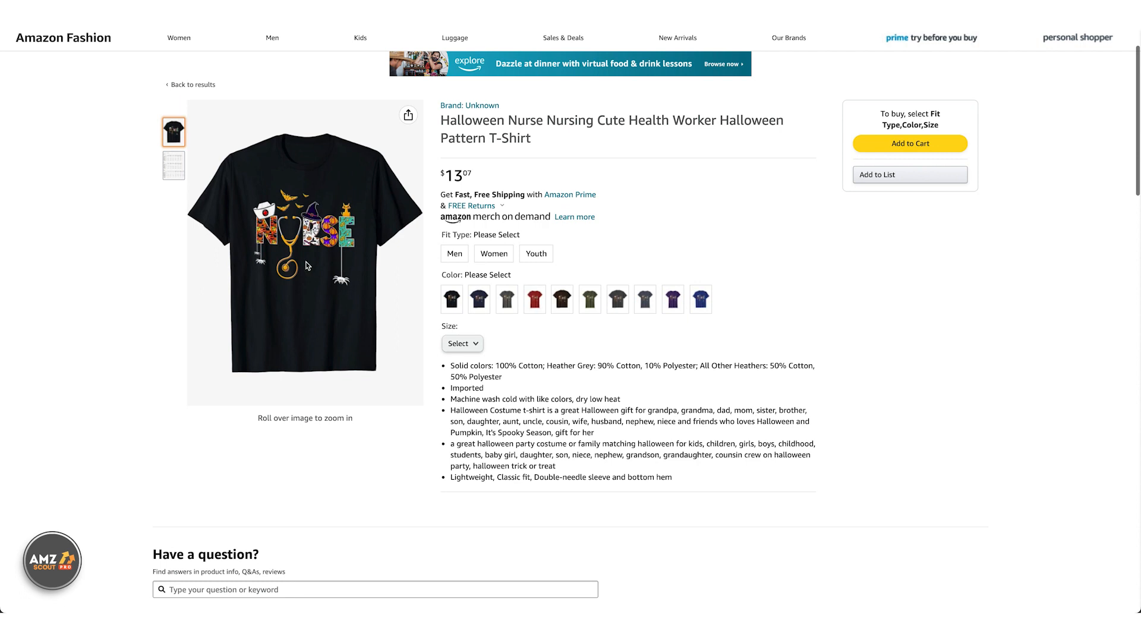
pyautogui.moveTo(316, 261)
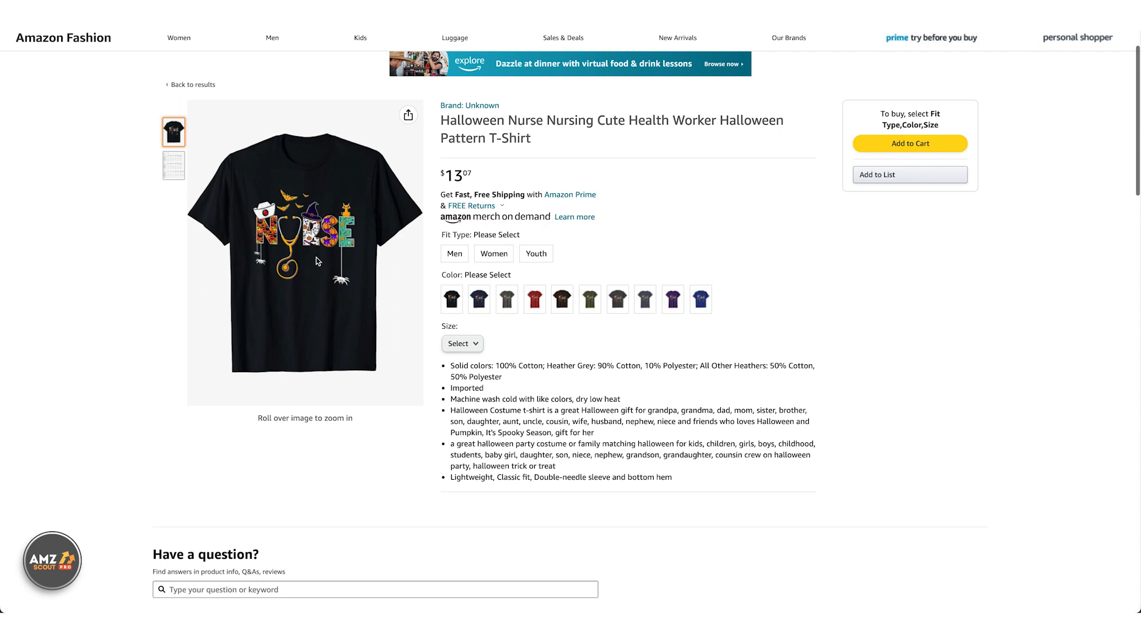
pyautogui.moveTo(307, 260)
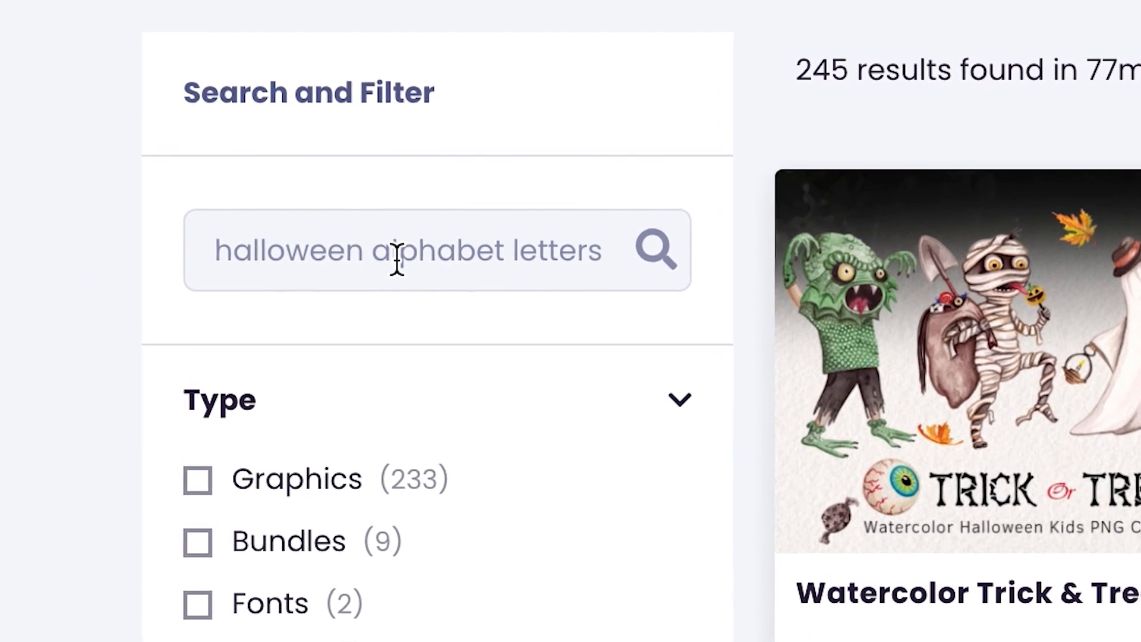
# Download the Halloween Alphabet Letters Sublimation clipart from its product page.
pyautogui.scroll(-3)
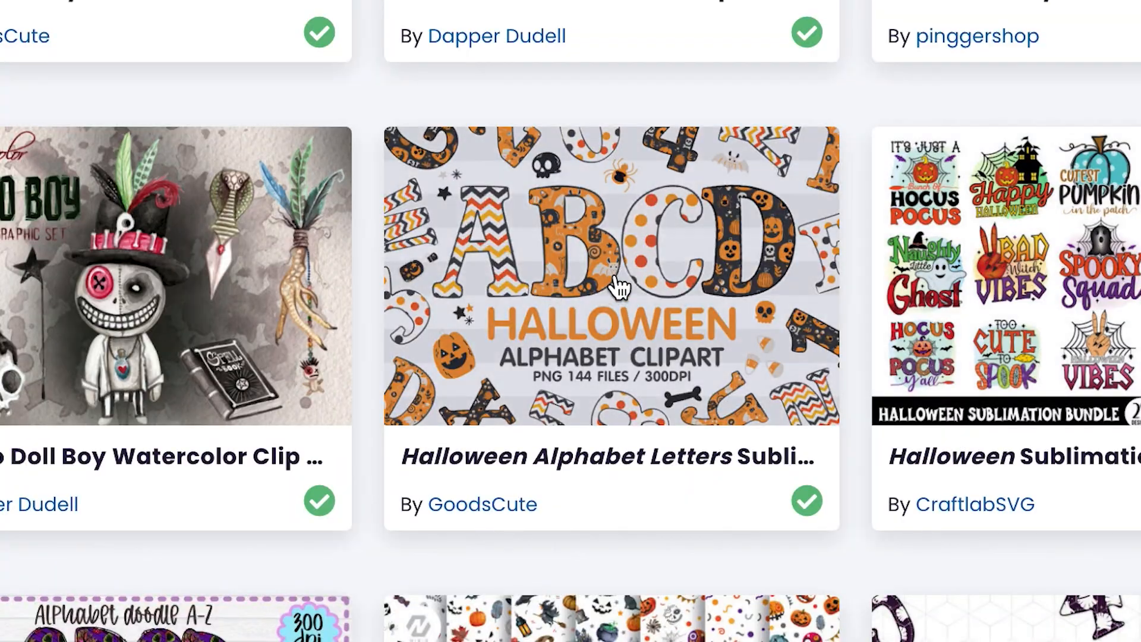
pyautogui.click(612, 280)
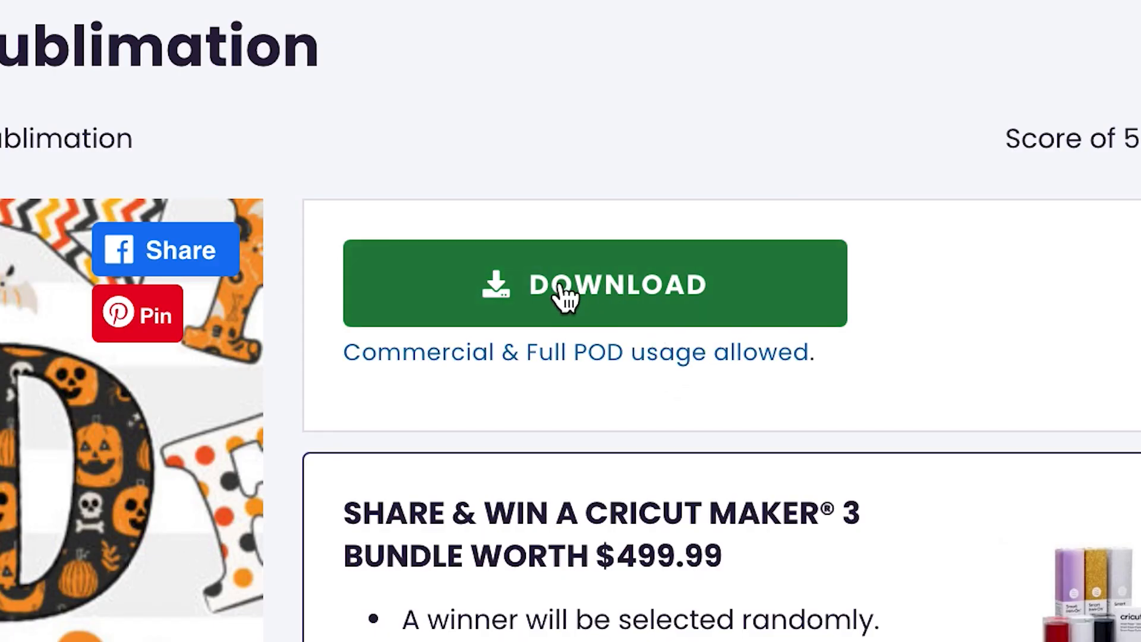
pyautogui.click(594, 284)
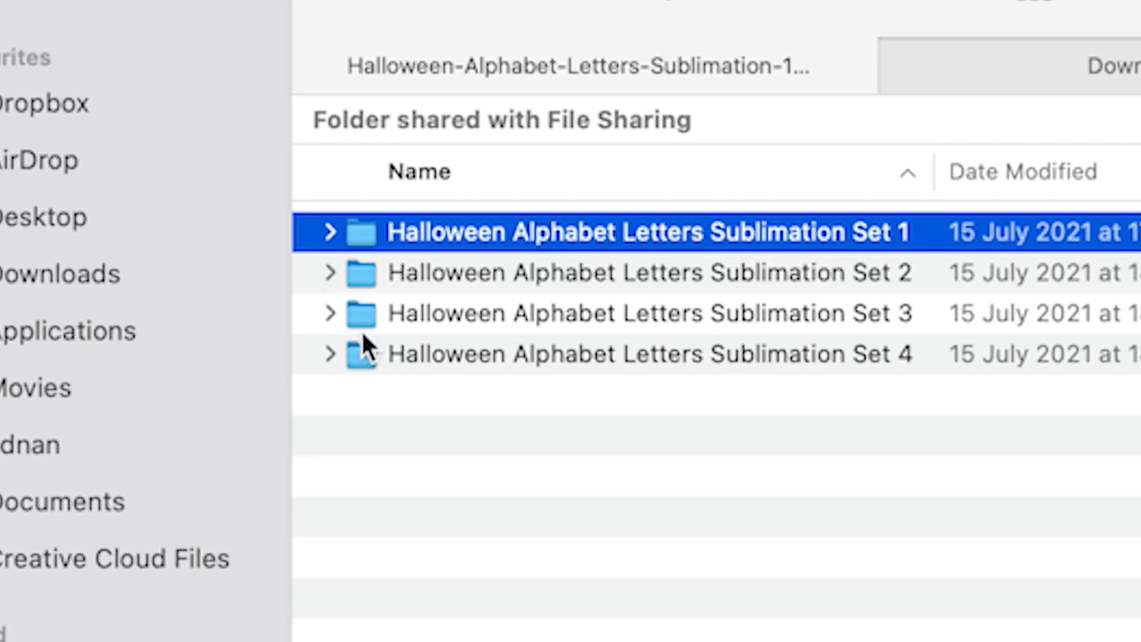
pyautogui.moveTo(349, 273)
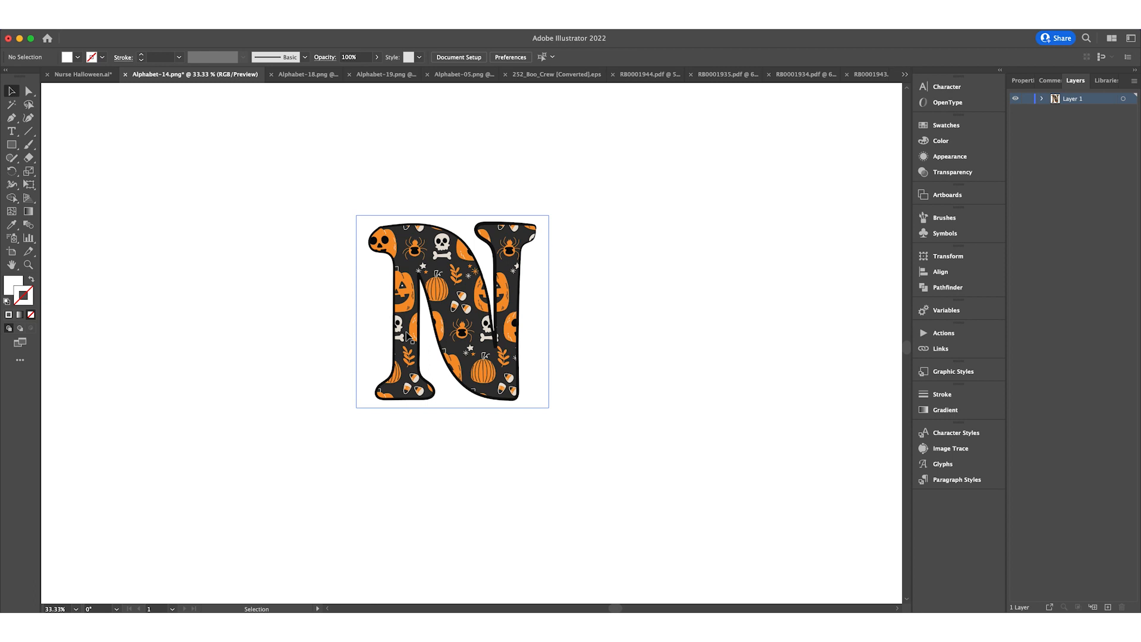
# Copy the patterned letter PNGs into the Nurse Halloween.ai artboard as N, R, S, E.
pyautogui.click(452, 310)
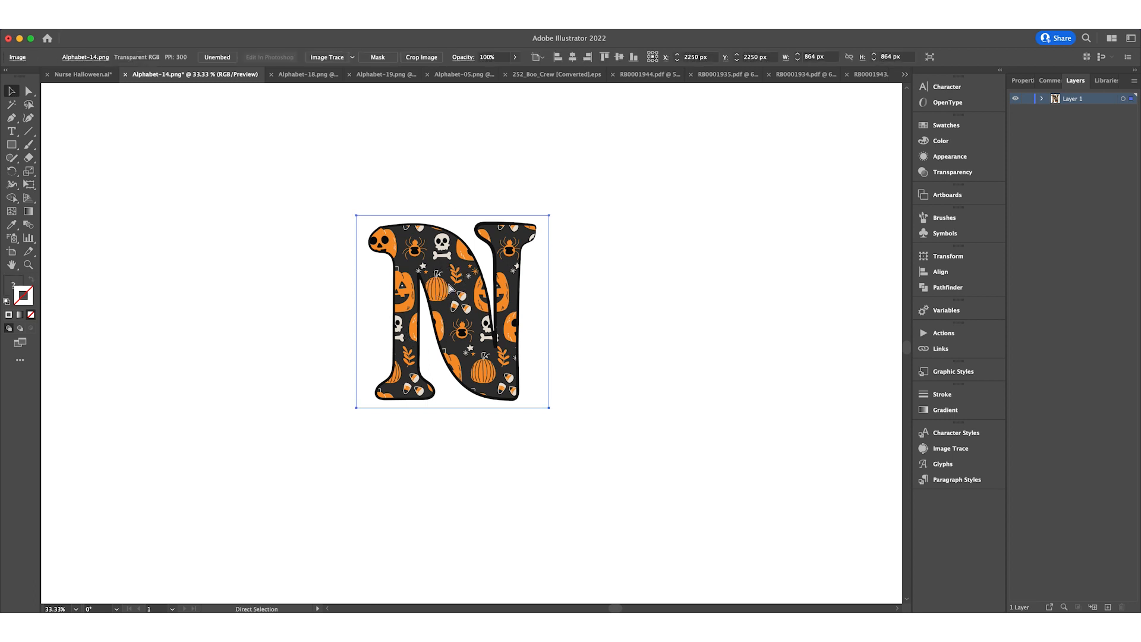
pyautogui.click(82, 73)
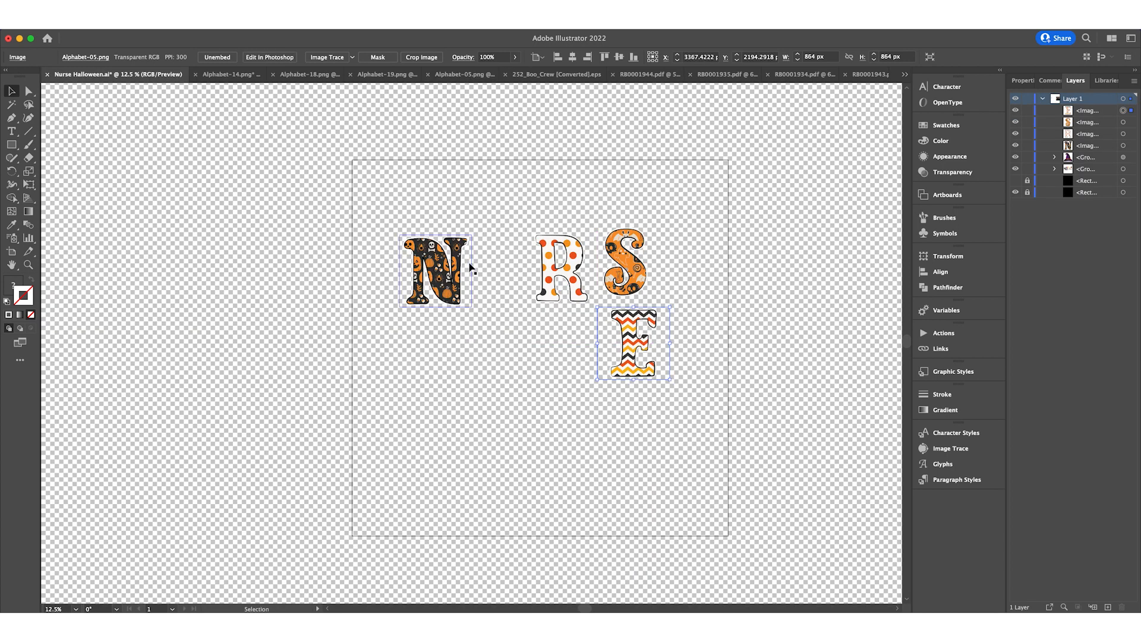
pyautogui.click(498, 264)
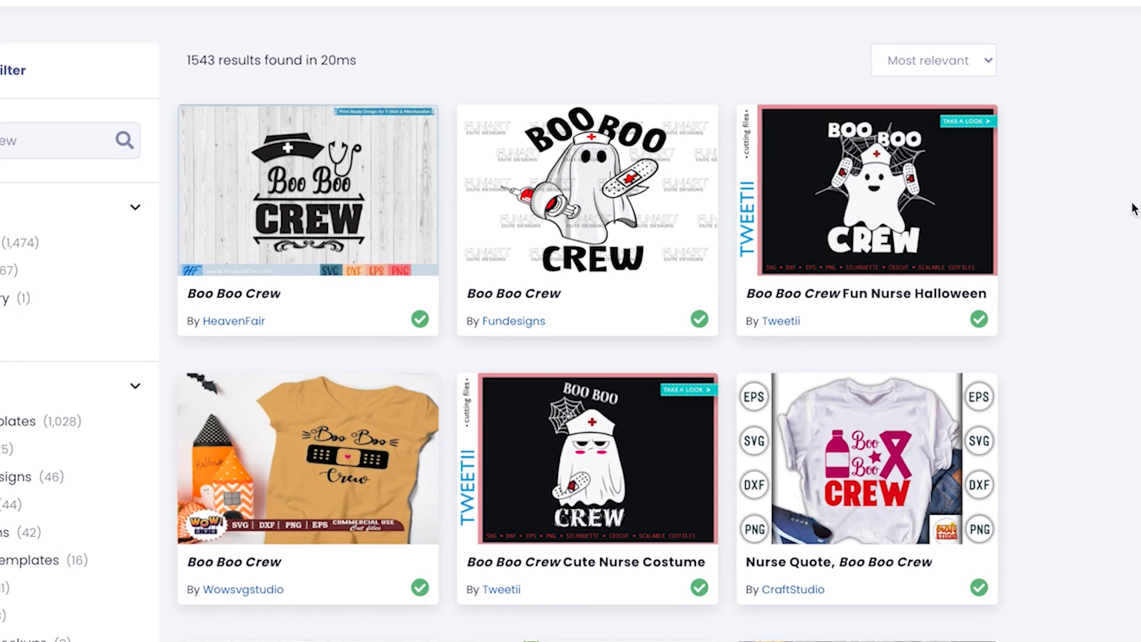
# Find and download the Boo Boo Crew Funny Halloween Nurse Ghost graphic.
pyautogui.scroll(-3)
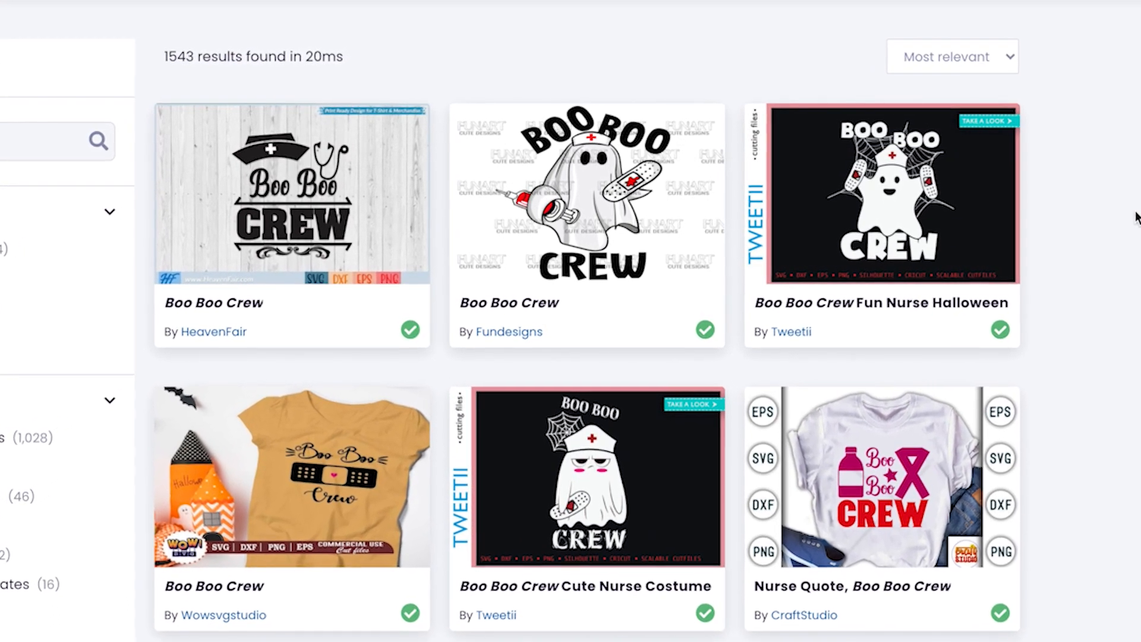
pyautogui.scroll(-3)
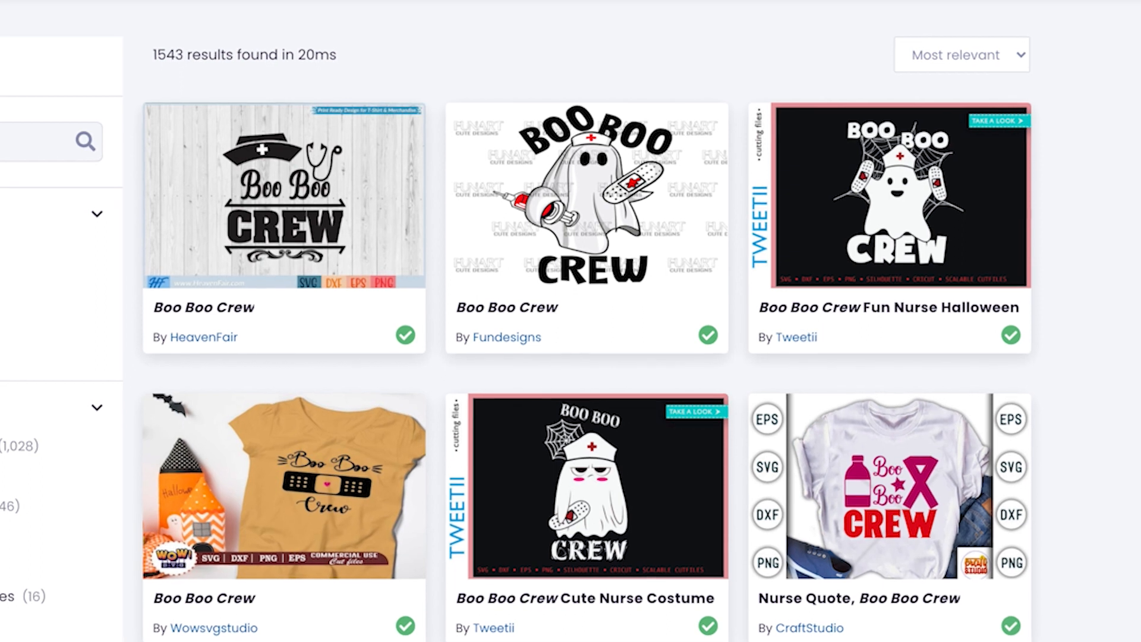
pyautogui.scroll(-3)
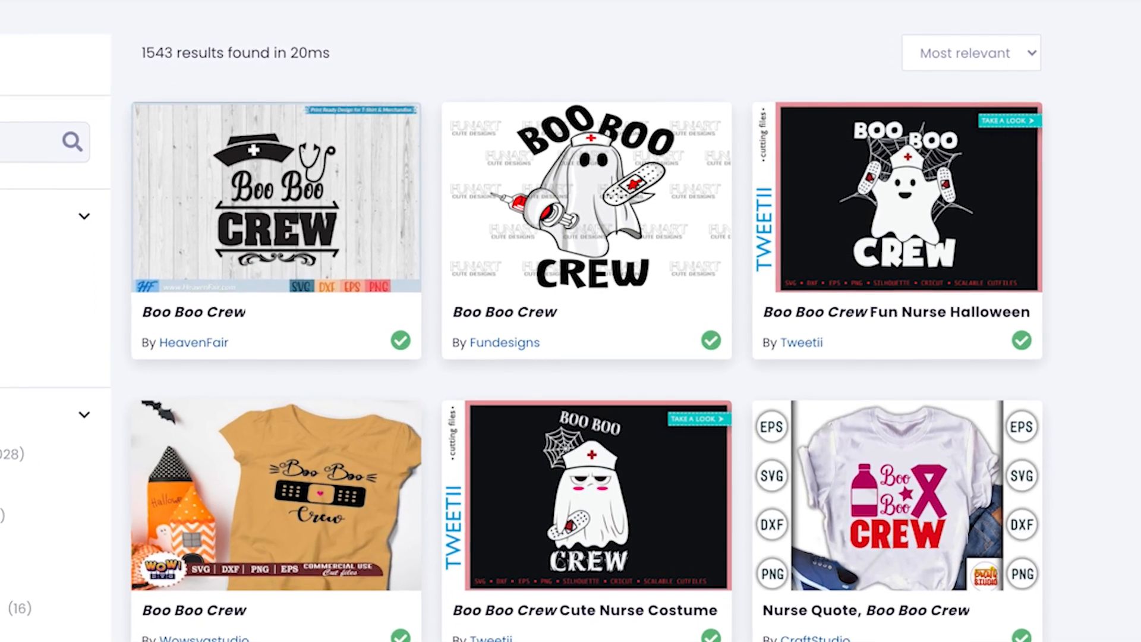
pyautogui.scroll(-3)
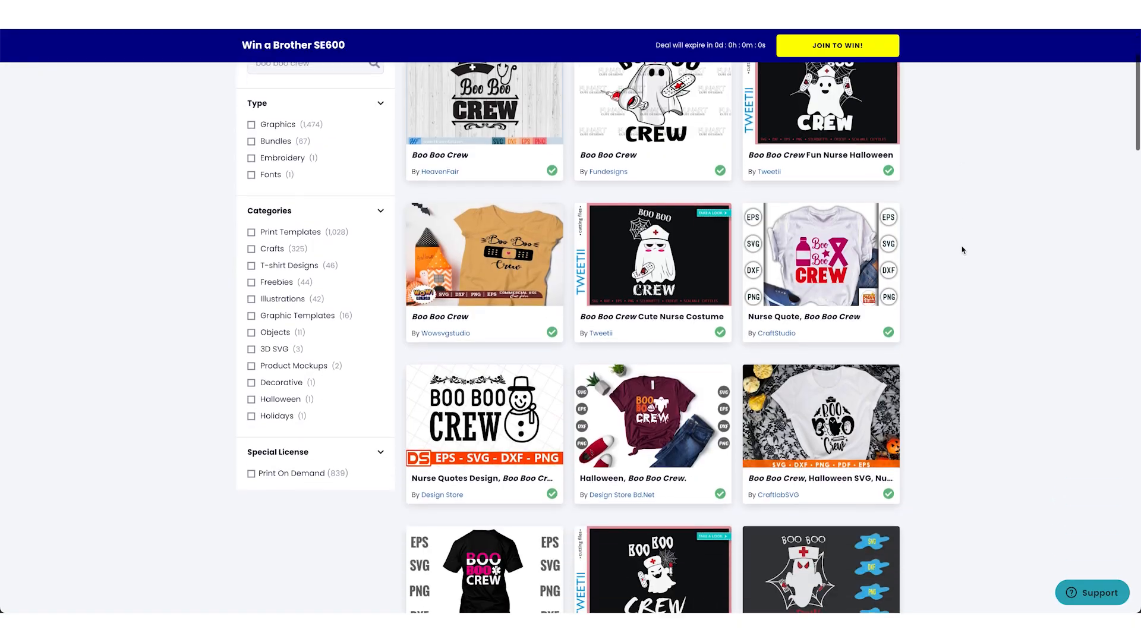
pyautogui.scroll(-3)
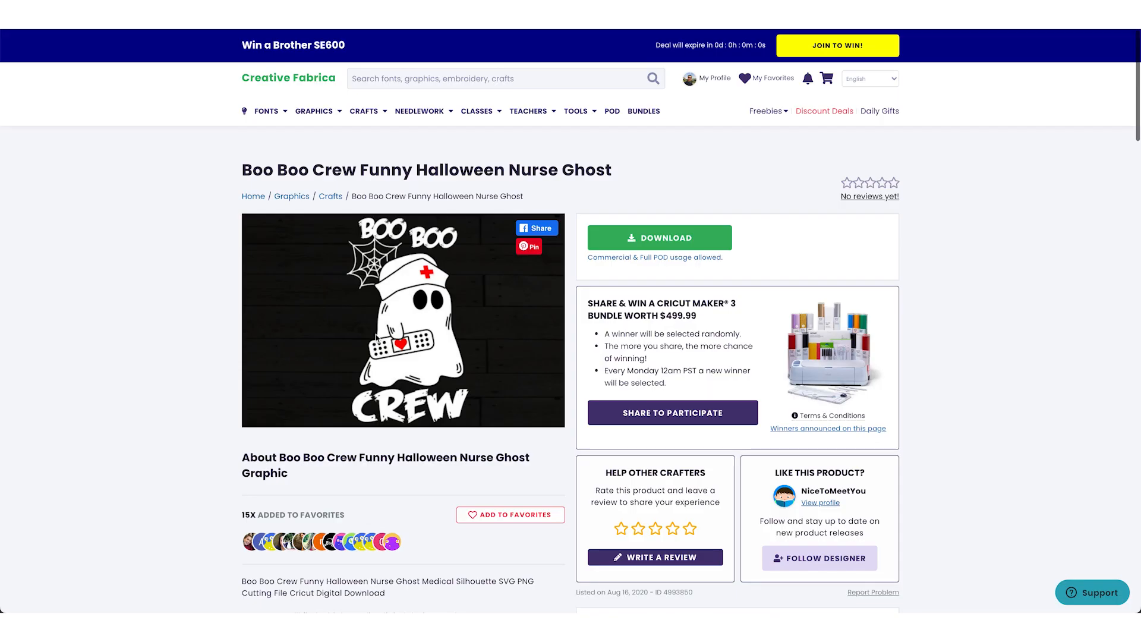
pyautogui.click(658, 238)
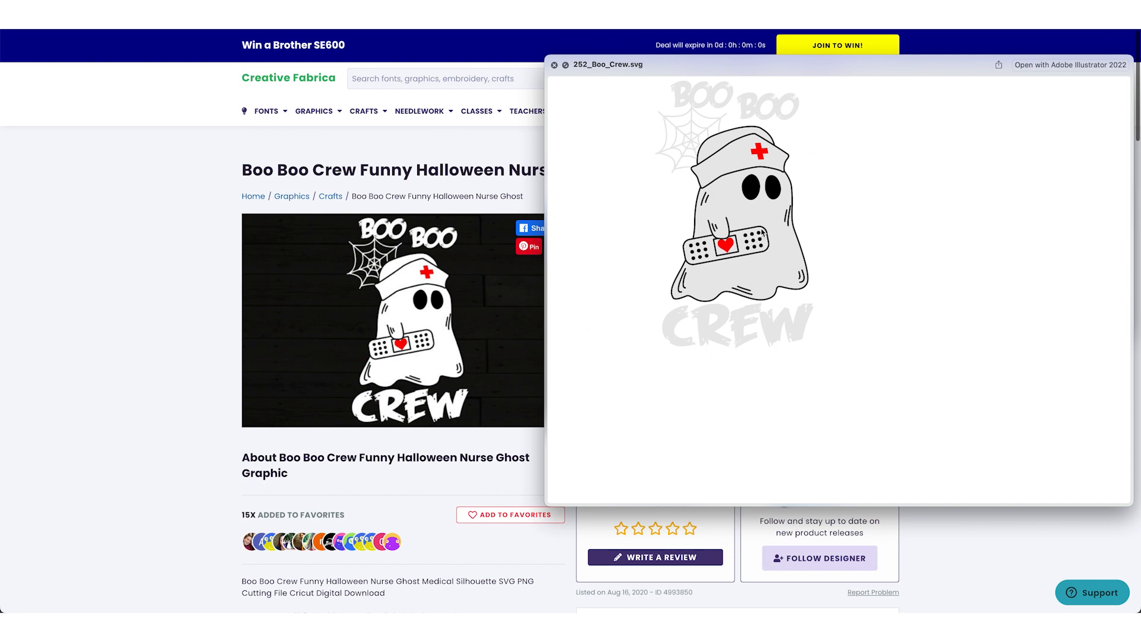
# Bring the ghost SVG into Nurse Halloween.ai as the U between N and RSE.
pyautogui.click(1069, 64)
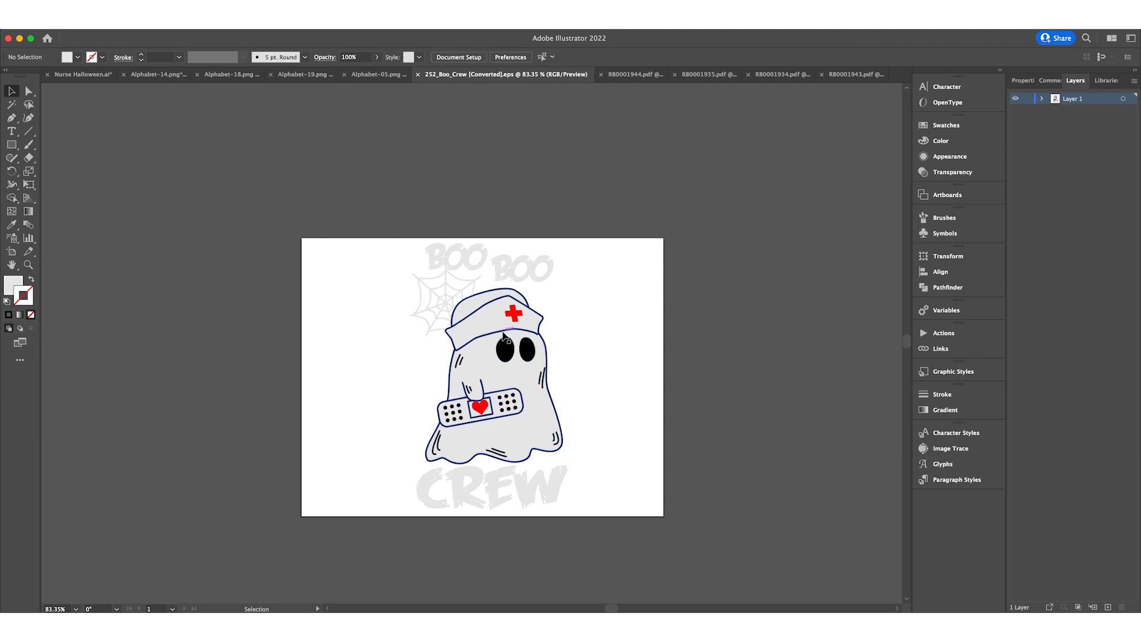
pyautogui.click(82, 74)
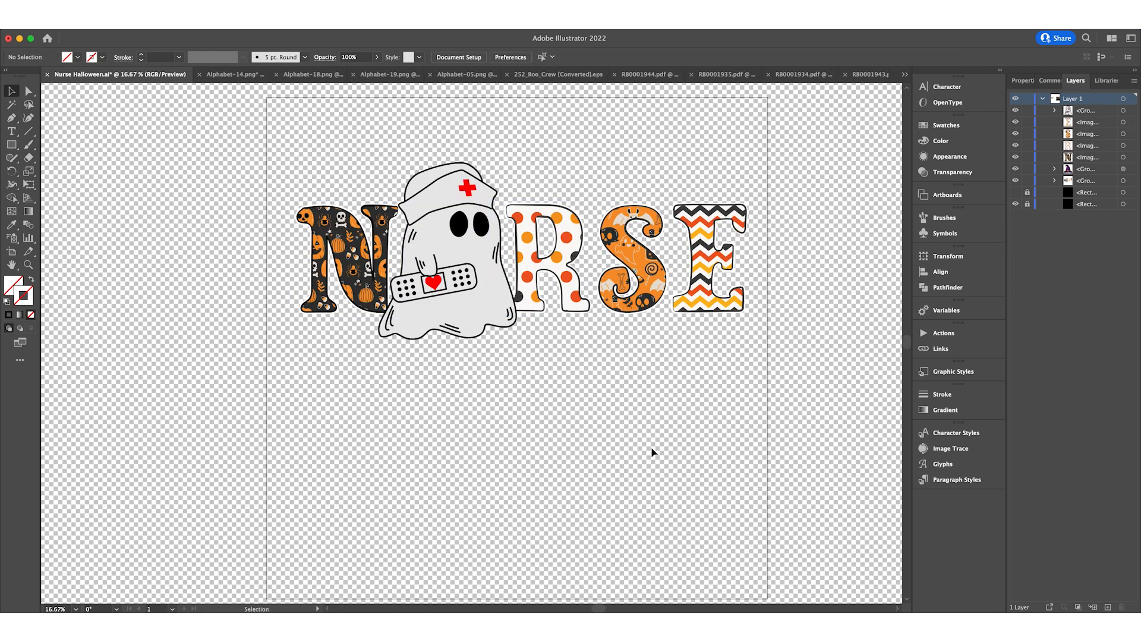
pyautogui.click(1013, 192)
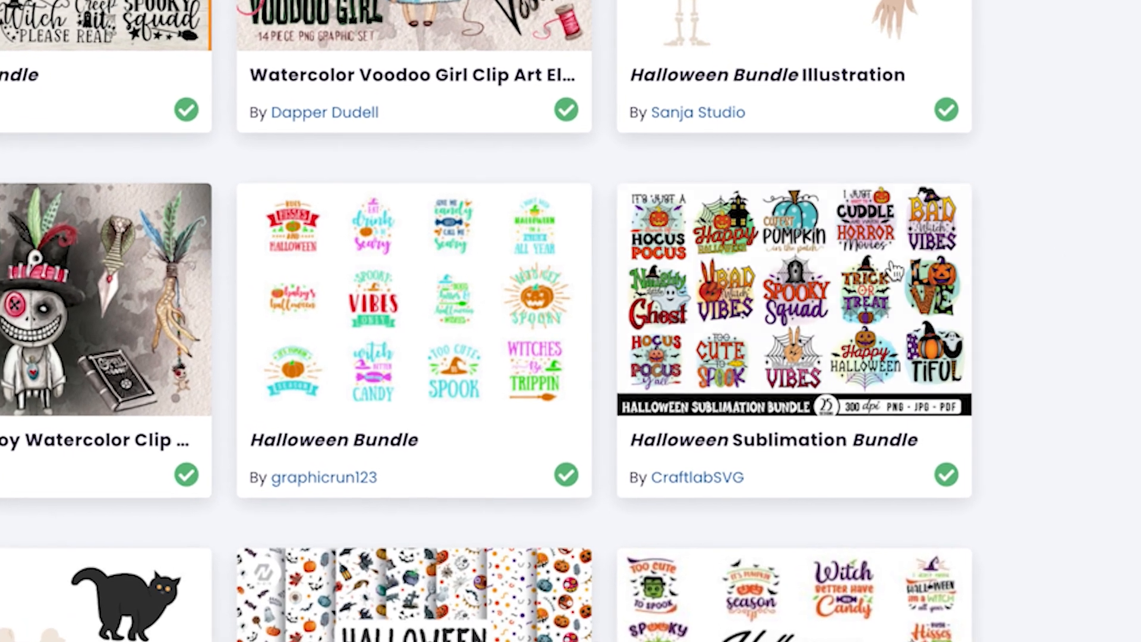
# Open the Halloween Sublimation Bundle from the Halloween search results.
pyautogui.scroll(-3)
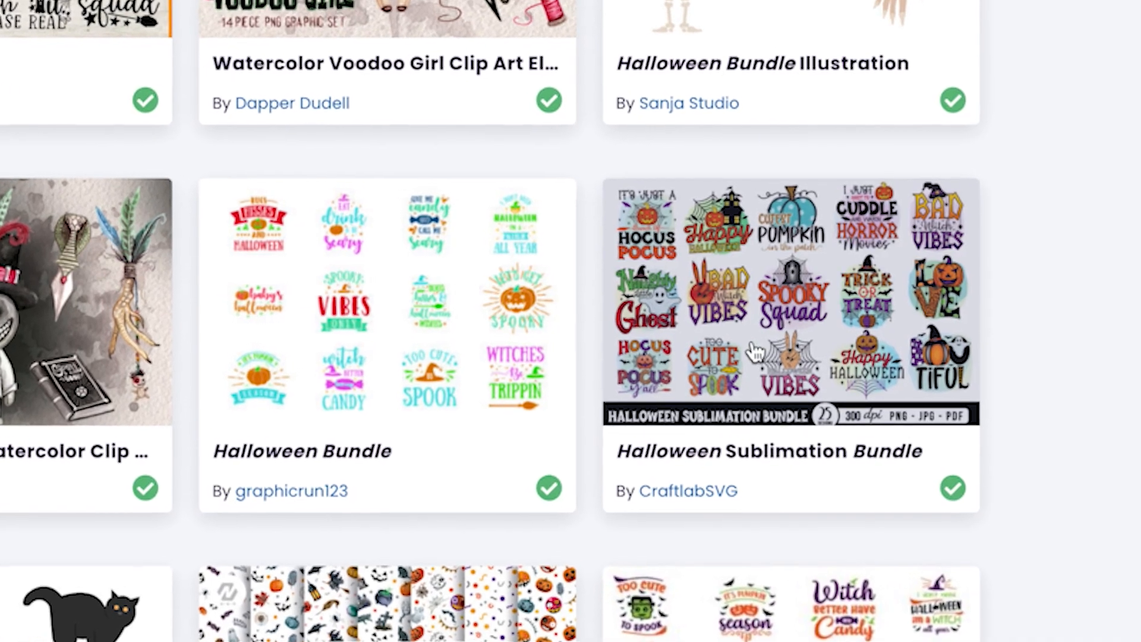
pyautogui.click(790, 302)
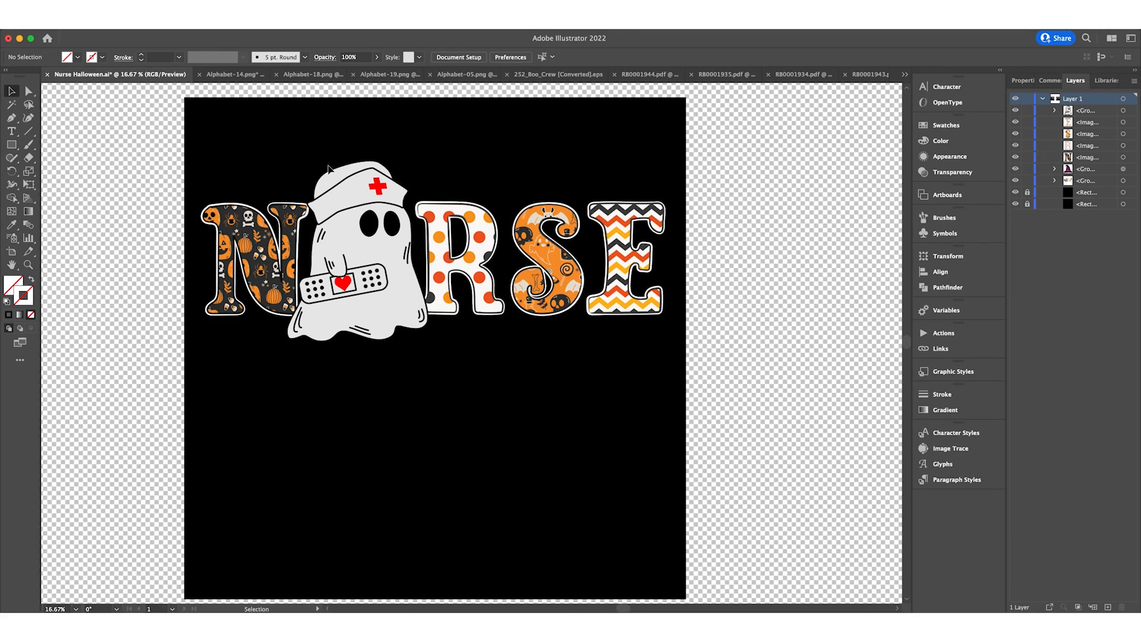
pyautogui.moveTo(307, 167)
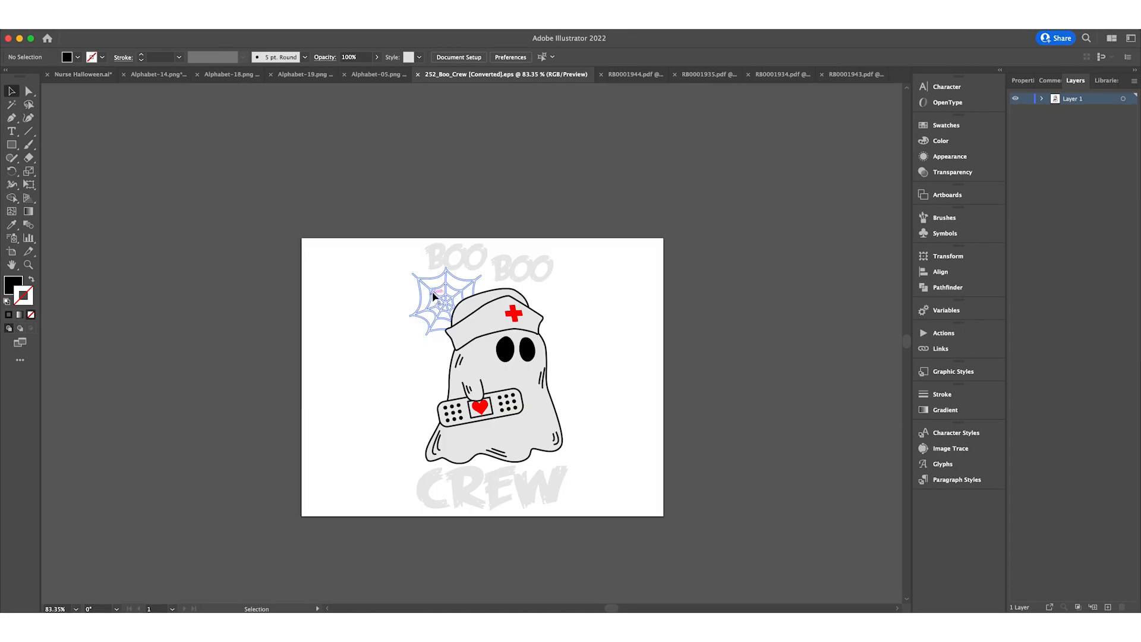
# Select the spider web in the 252_Boo_Crew file for reuse beside the ghost.
pyautogui.click(436, 298)
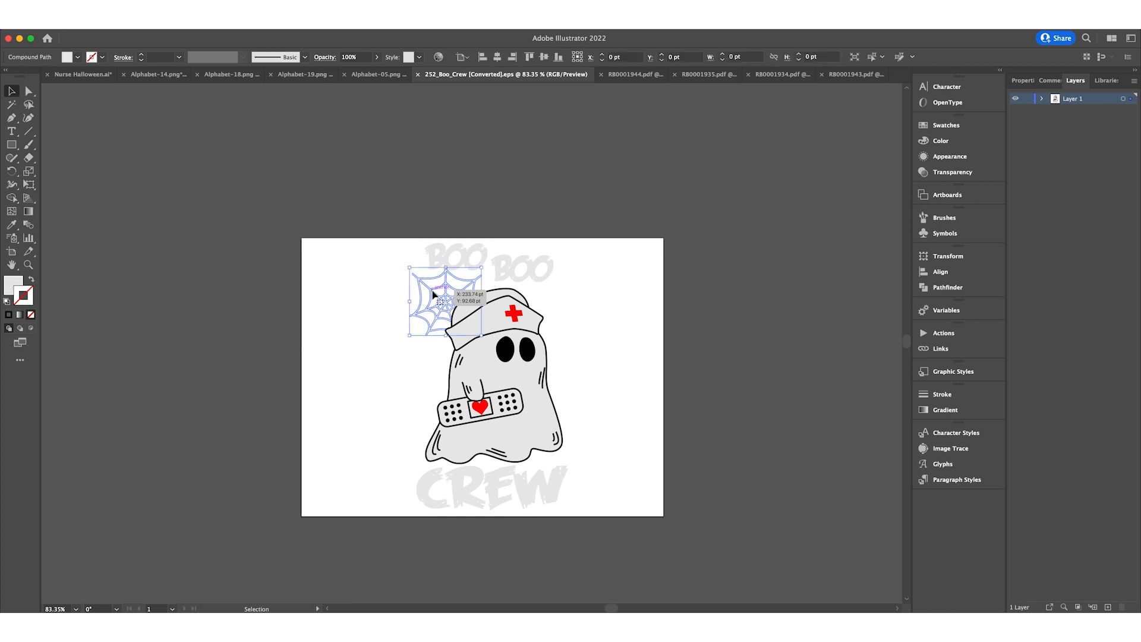
pyautogui.click(82, 74)
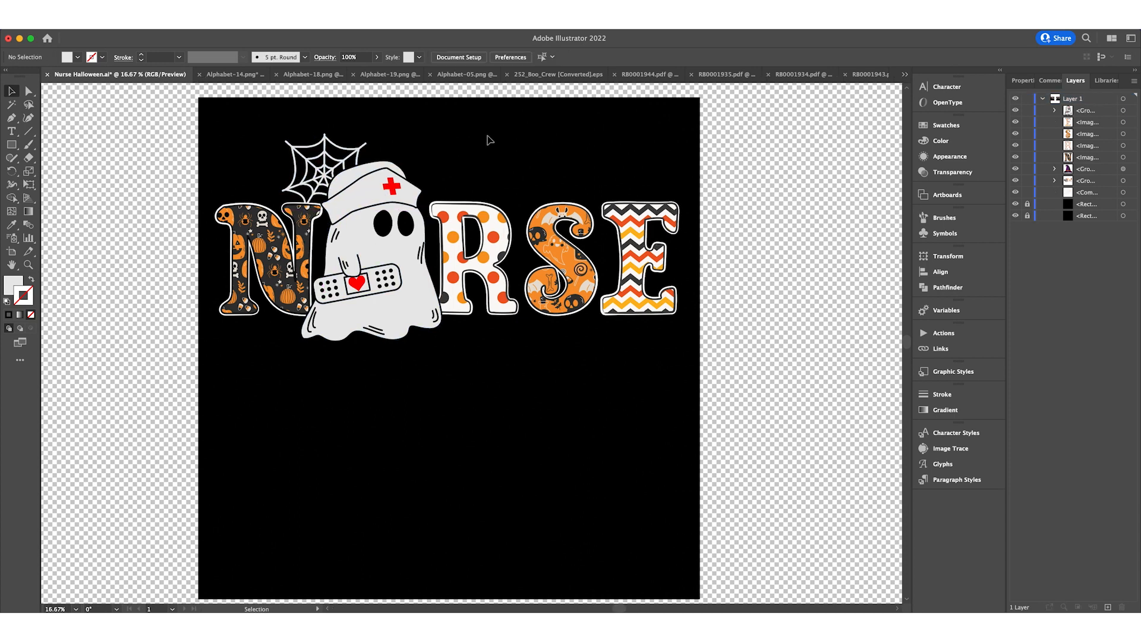
pyautogui.moveTo(445, 164)
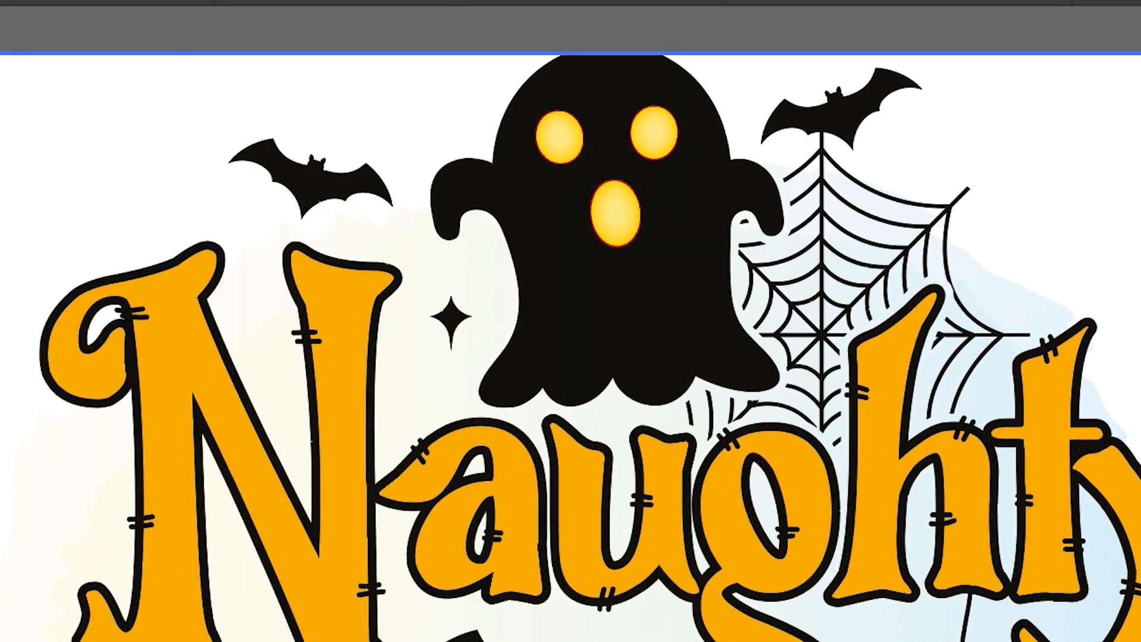
# Place orange bats above the R and a purple witch hat on the S.
pyautogui.click(117, 74)
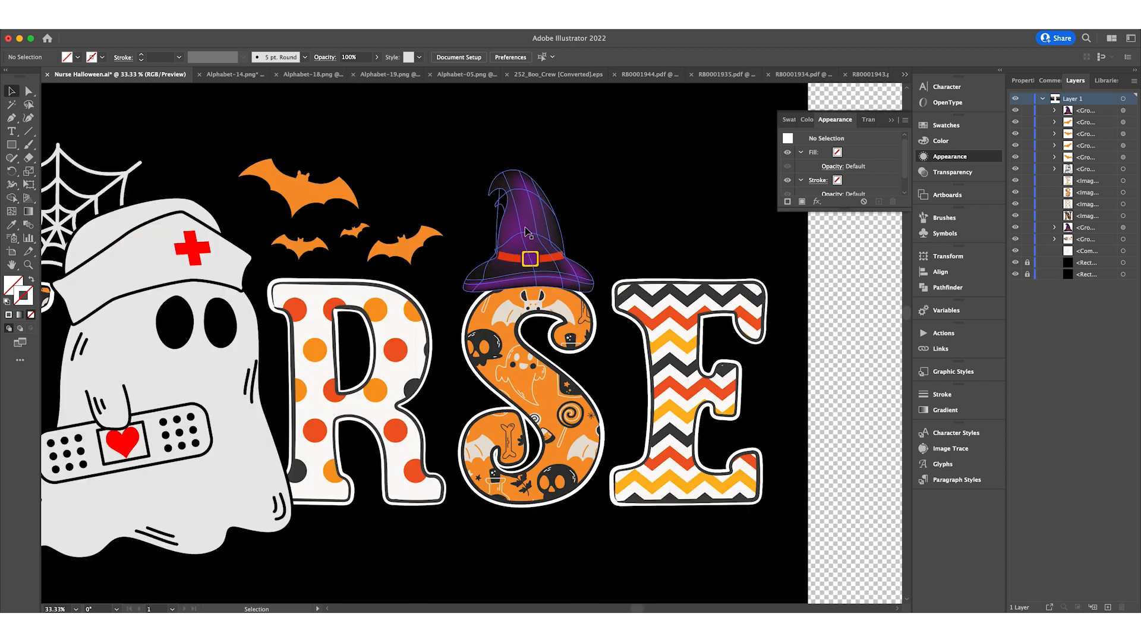
# Give the witch hat a white outline of about 17 pt via Add New Stroke.
pyautogui.click(527, 233)
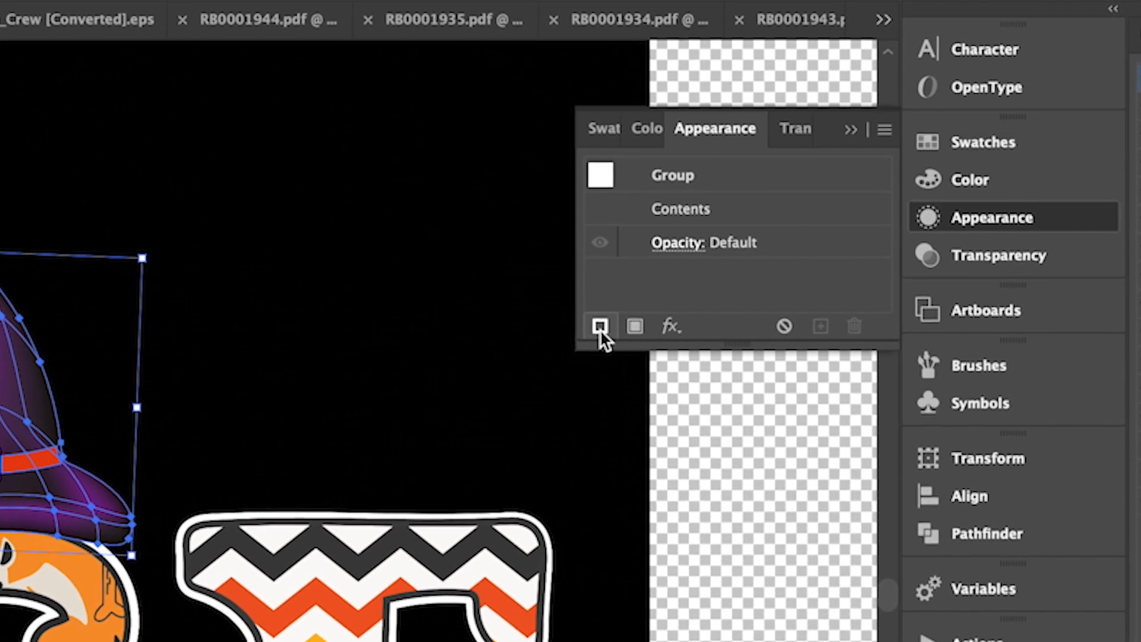
pyautogui.click(599, 325)
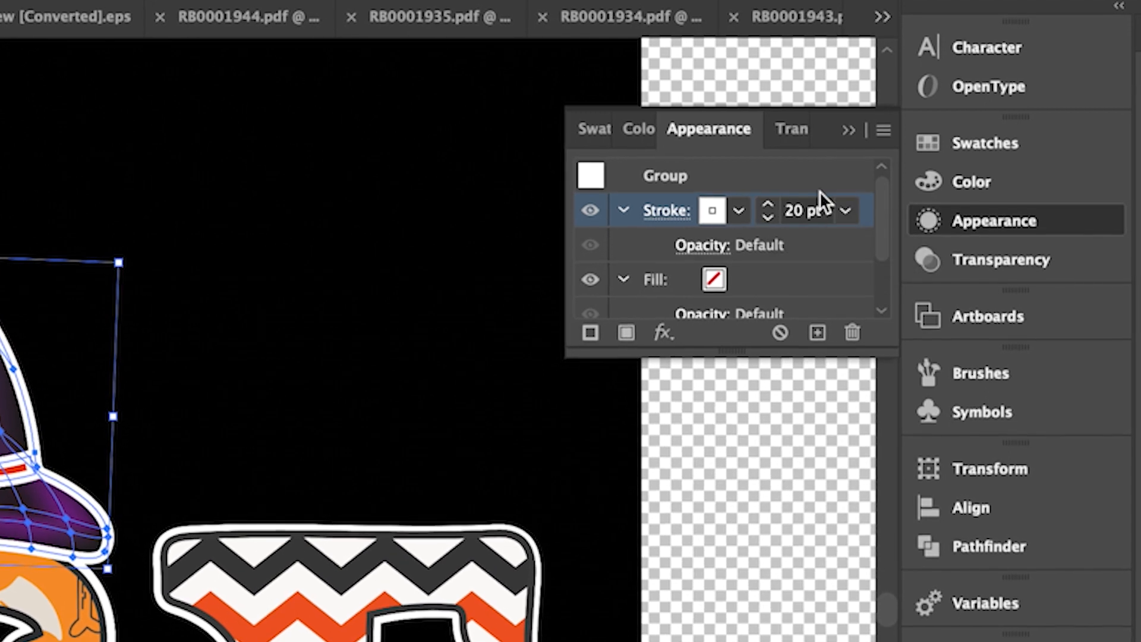
pyautogui.click(764, 216)
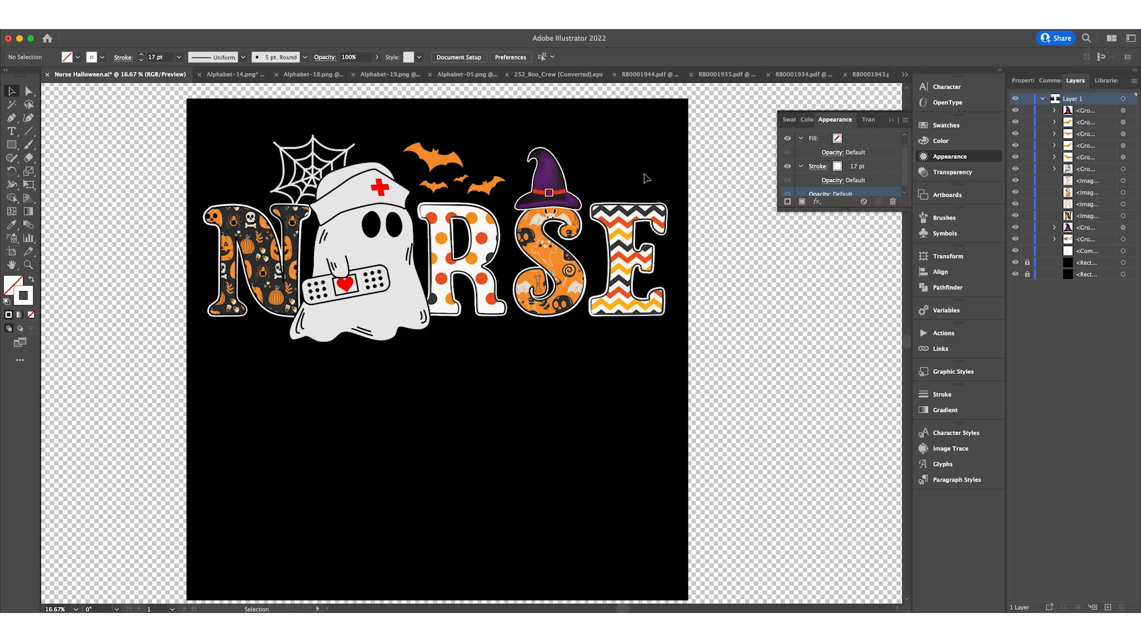
pyautogui.moveTo(617, 188)
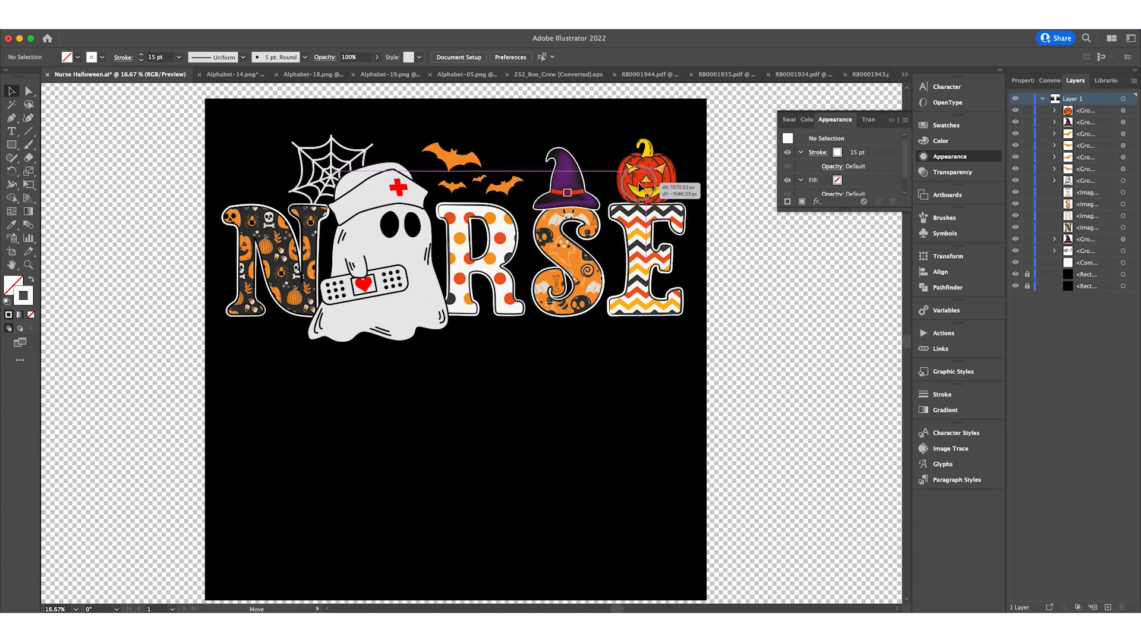
# Set the jack-o'-lantern atop the E with a 15 pt white stroke.
pyautogui.click(646, 176)
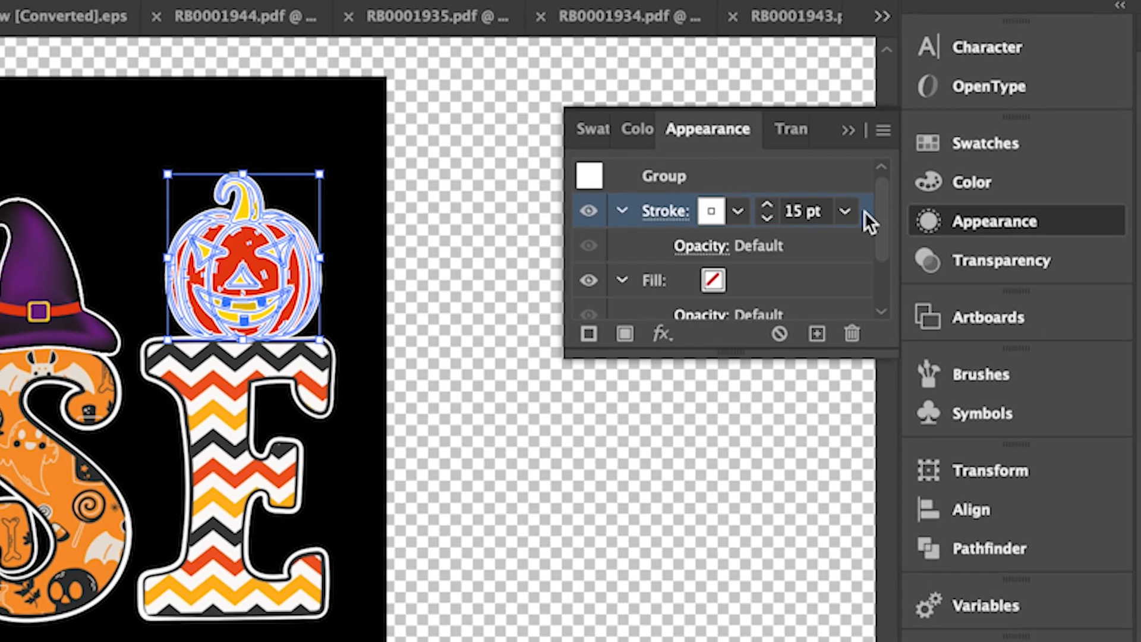
pyautogui.scroll(-3)
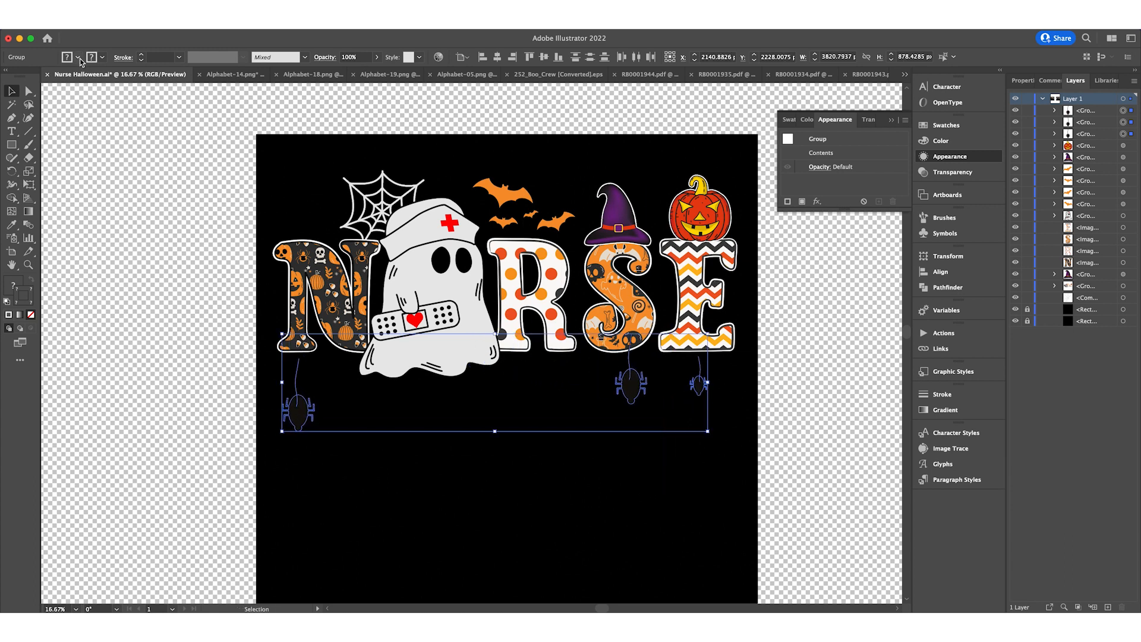
# Recolor the spiders and their threads white inside the group, then deselect them.
pyautogui.click(68, 57)
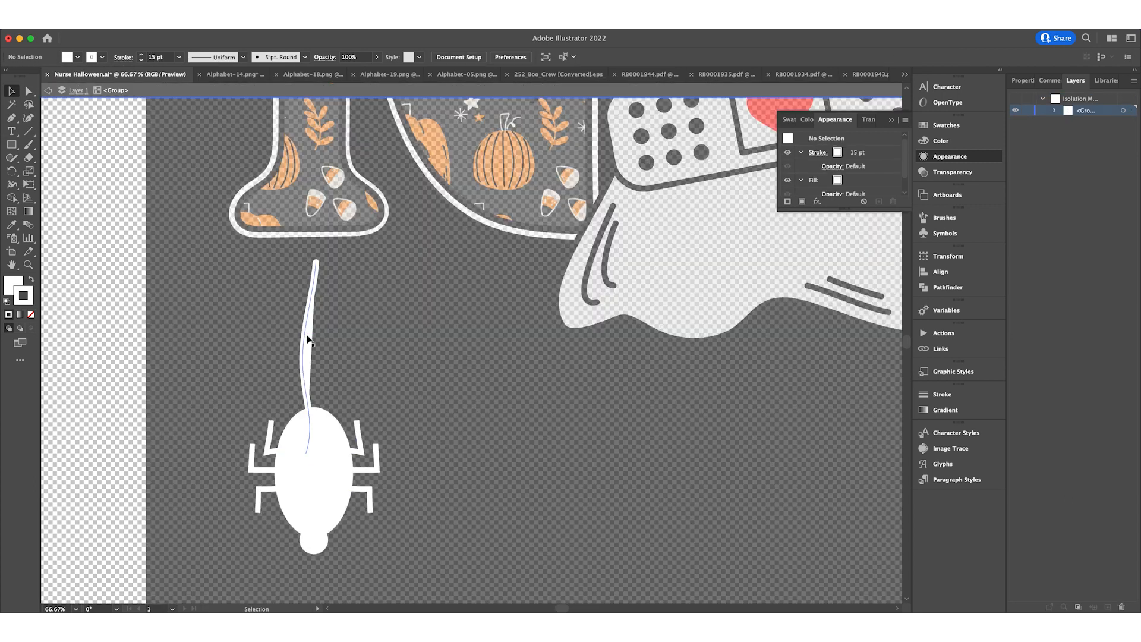
pyautogui.click(311, 342)
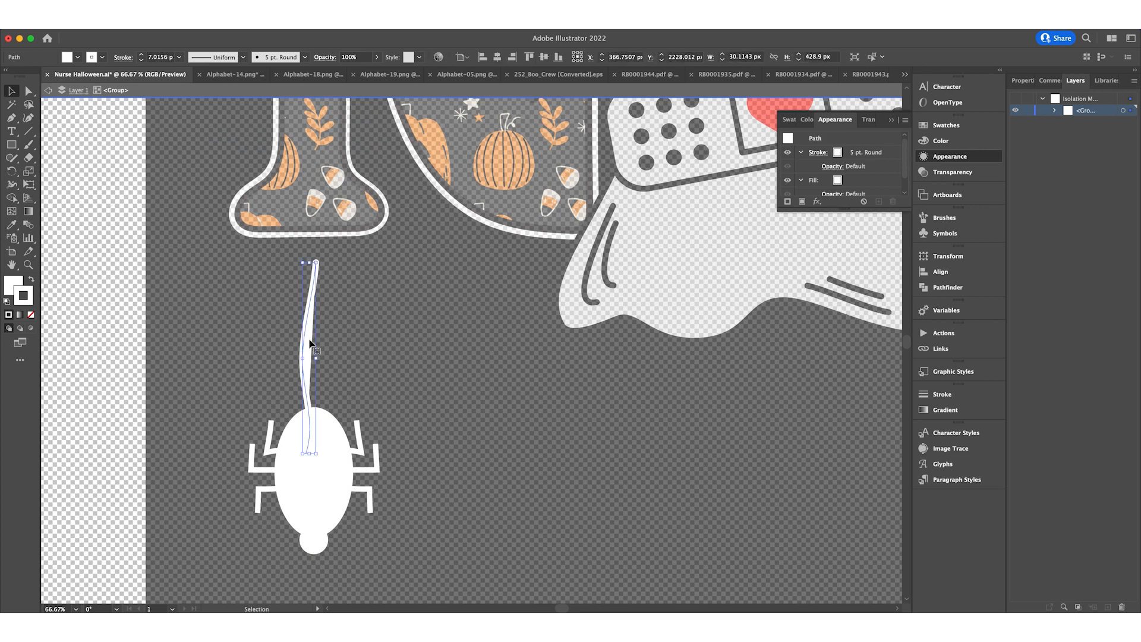
pyautogui.moveTo(66, 57)
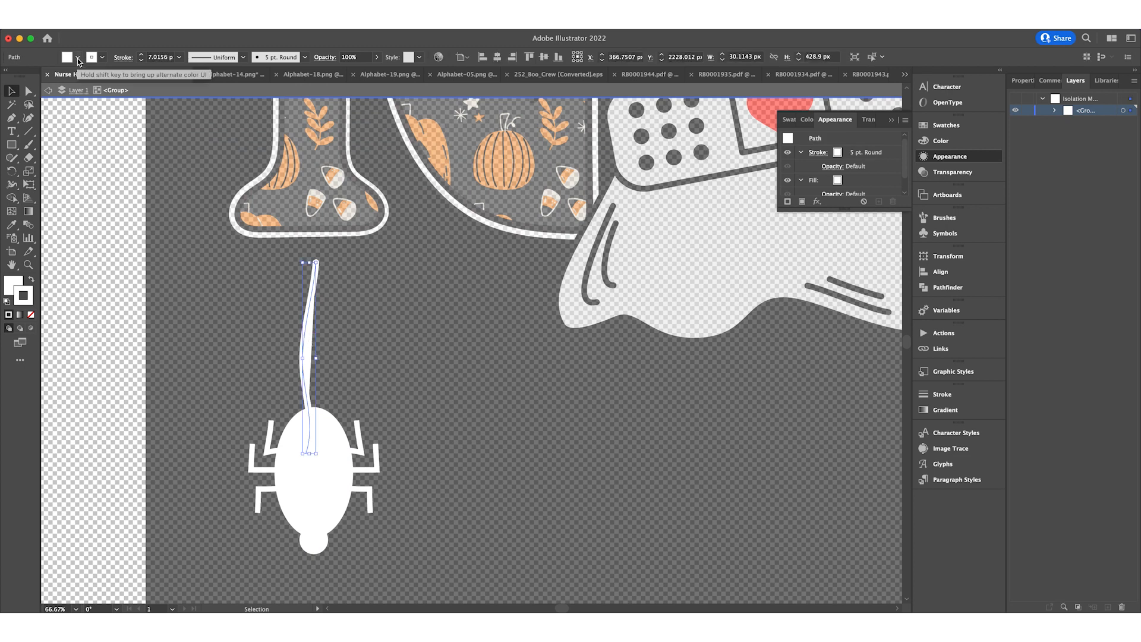
pyautogui.click(68, 57)
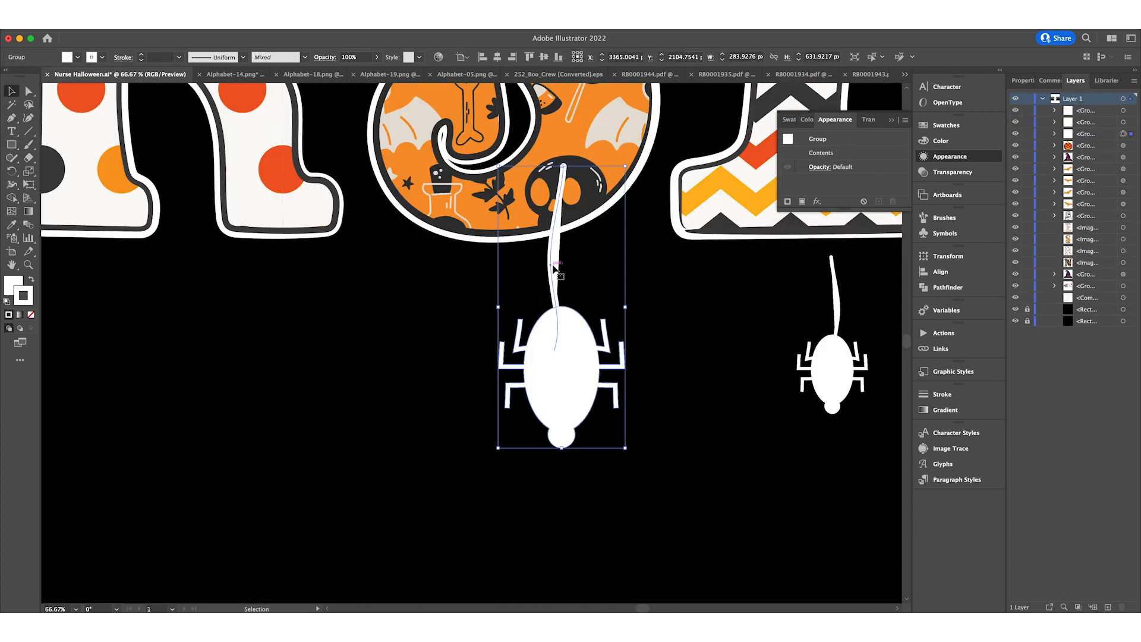
pyautogui.doubleClick(561, 277)
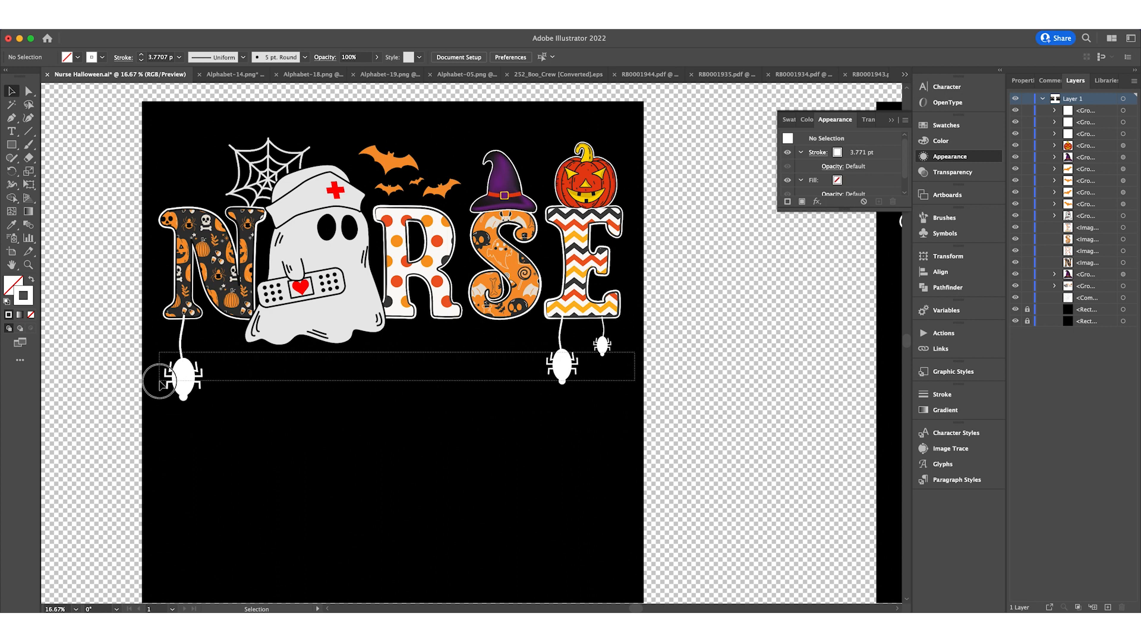
pyautogui.click(164, 384)
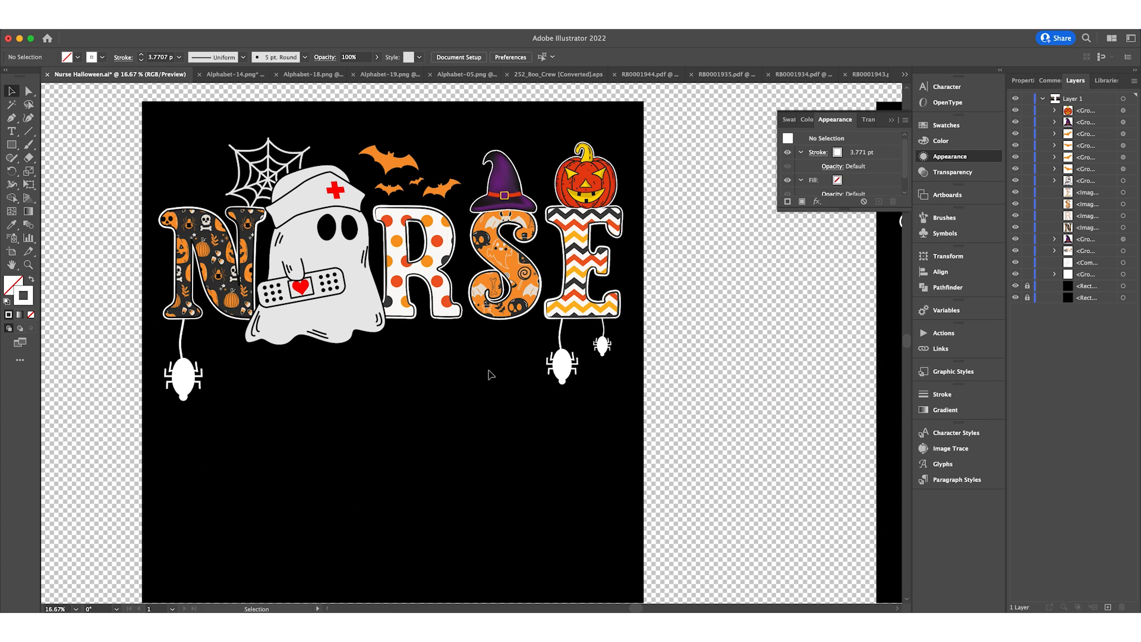
pyautogui.moveTo(597, 361)
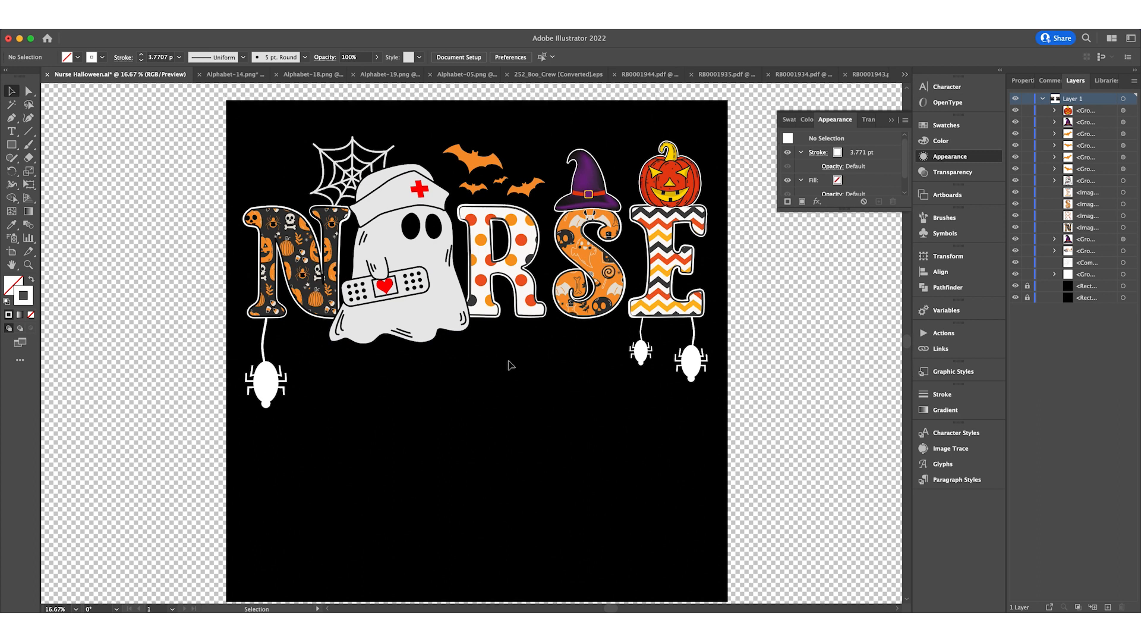
pyautogui.moveTo(737, 394)
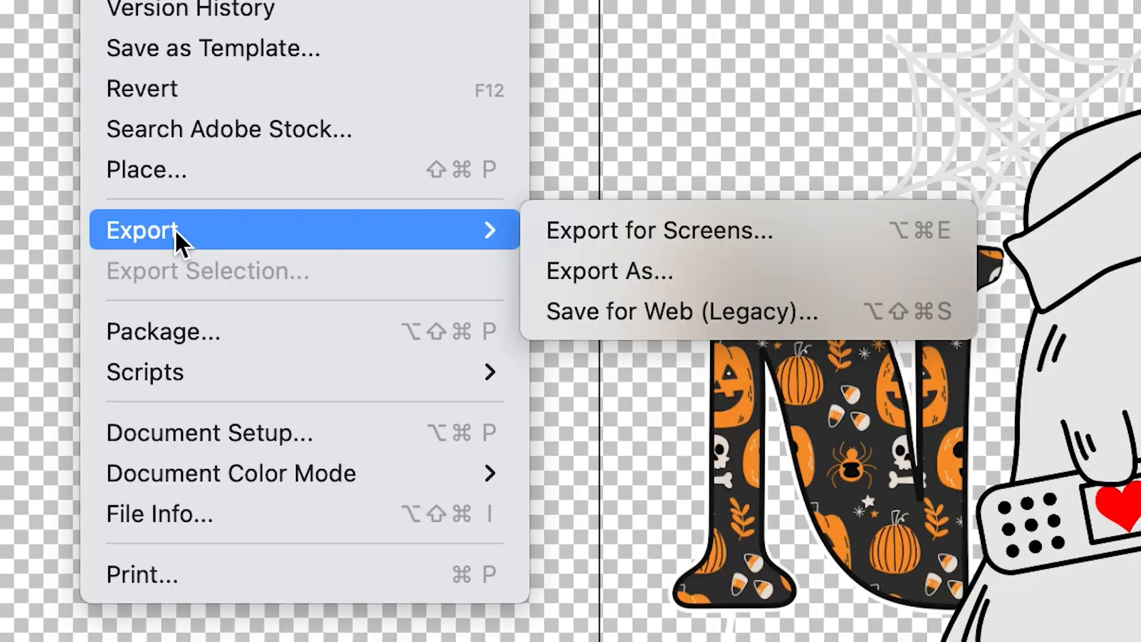
pyautogui.moveTo(618, 229)
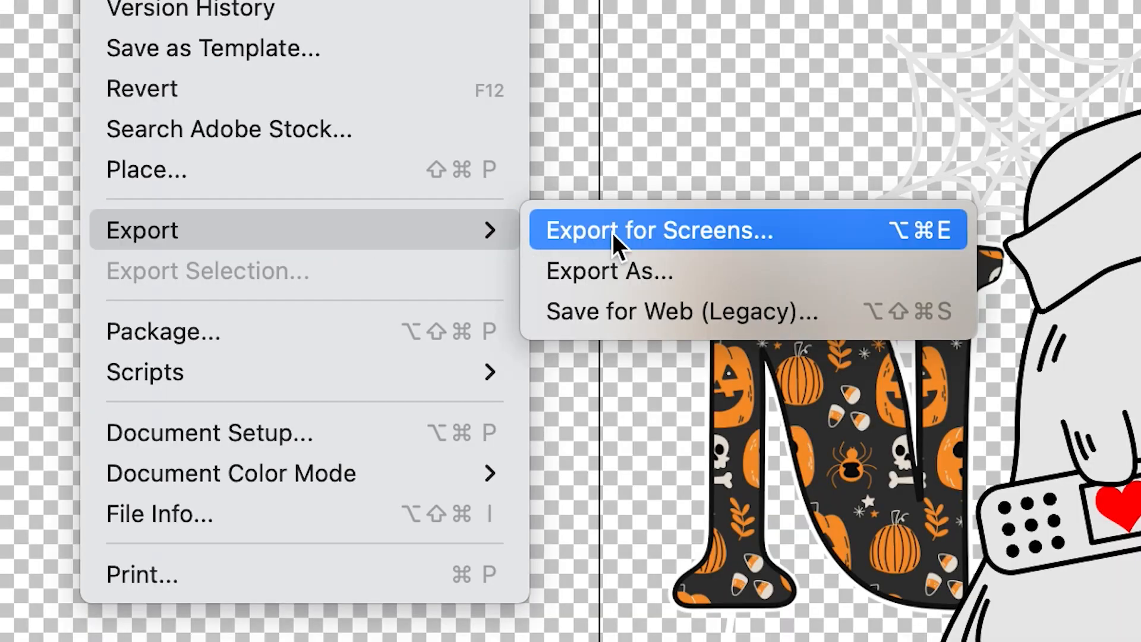
# Export the artboard as a PNG via Export for Screens.
pyautogui.click(657, 230)
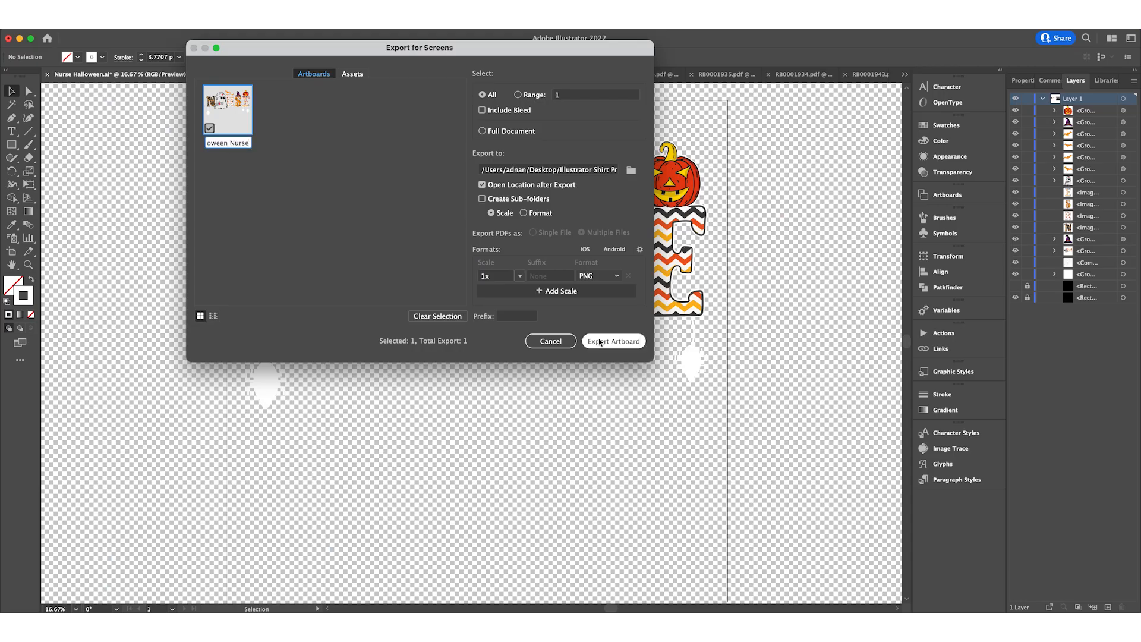
pyautogui.click(613, 341)
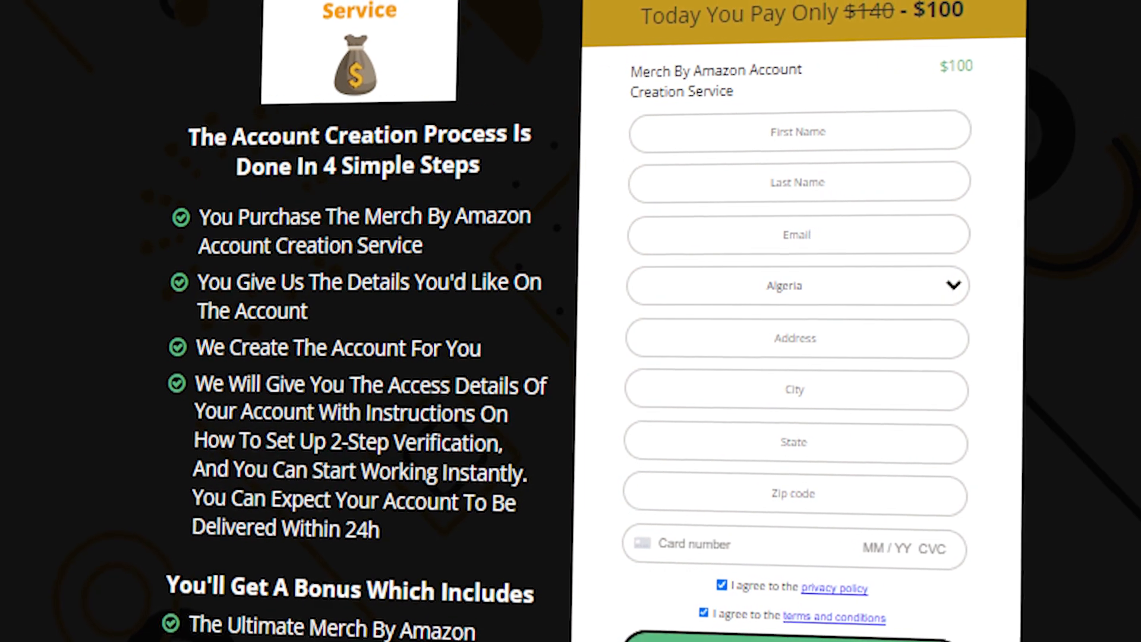
# Browse to the free print-on-demand niches page and scroll through to the subscription offer.
pyautogui.scroll(3)
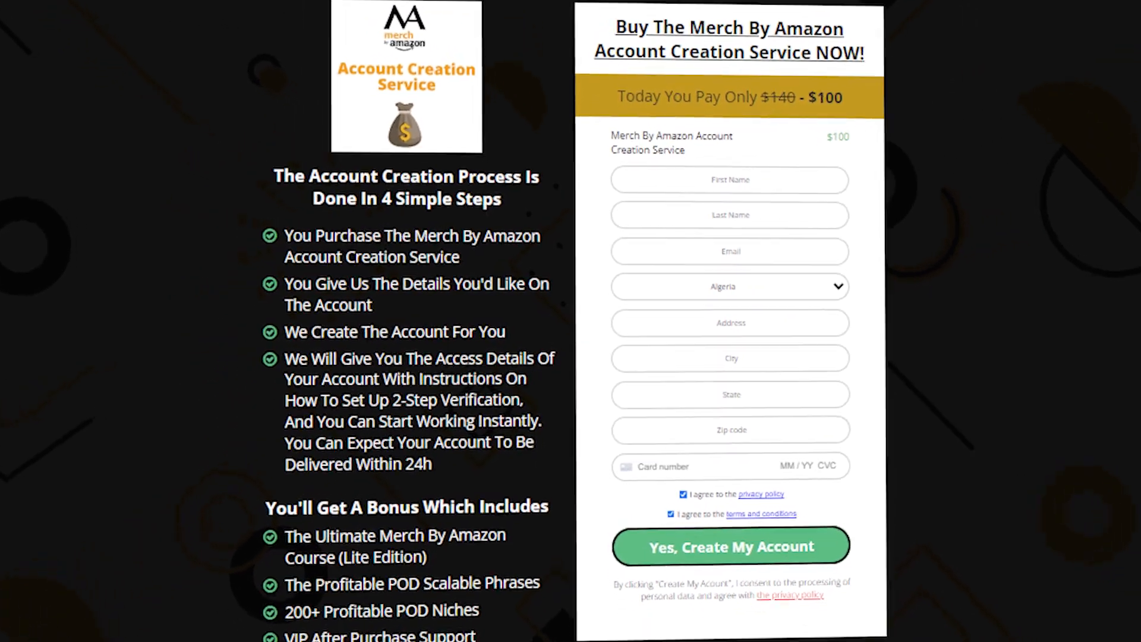
pyautogui.scroll(-3)
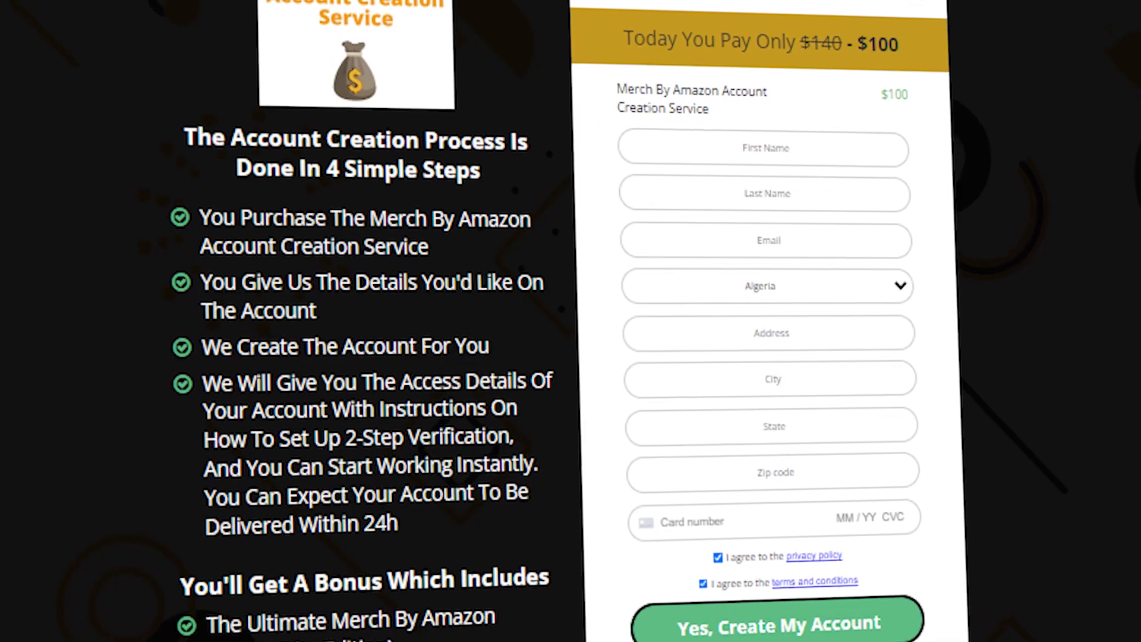
pyautogui.click(570, 320)
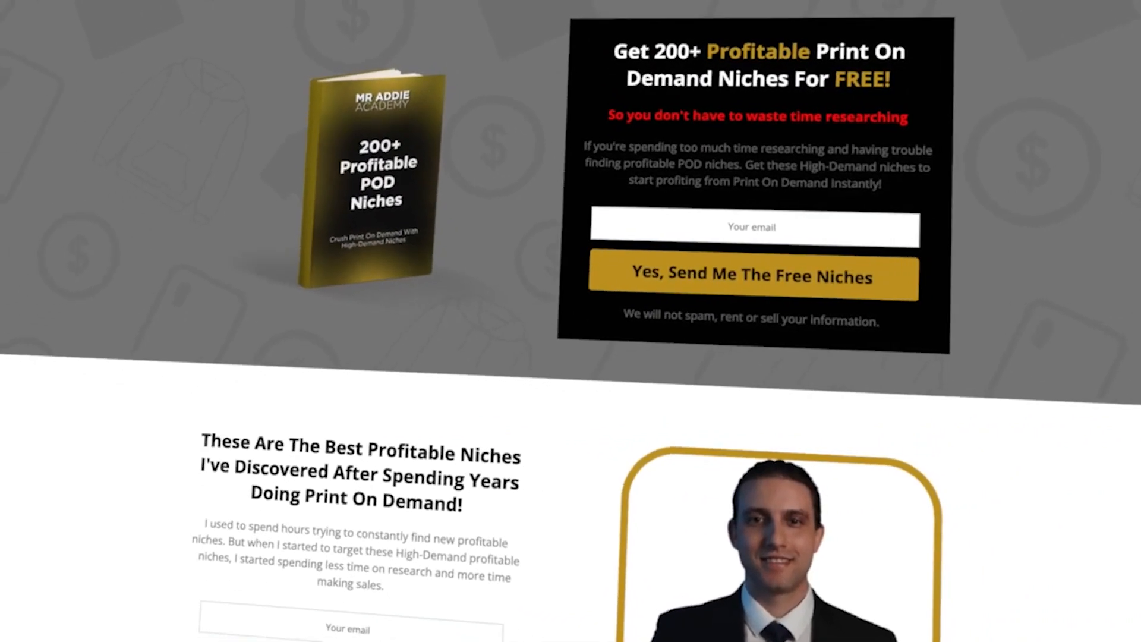
pyautogui.scroll(-3)
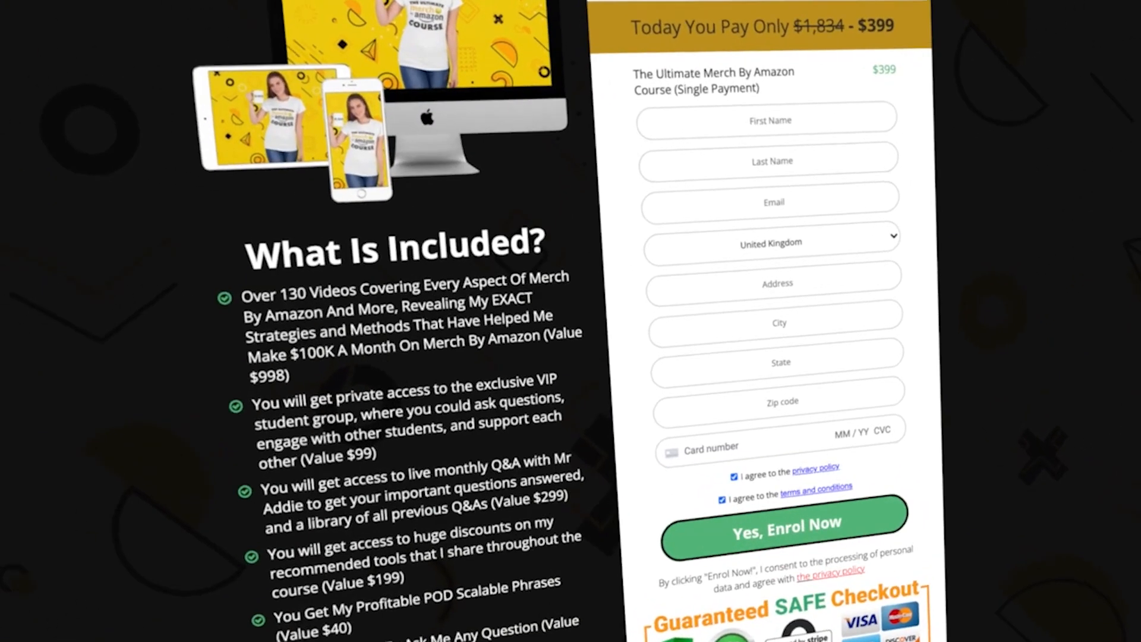
pyautogui.scroll(-3)
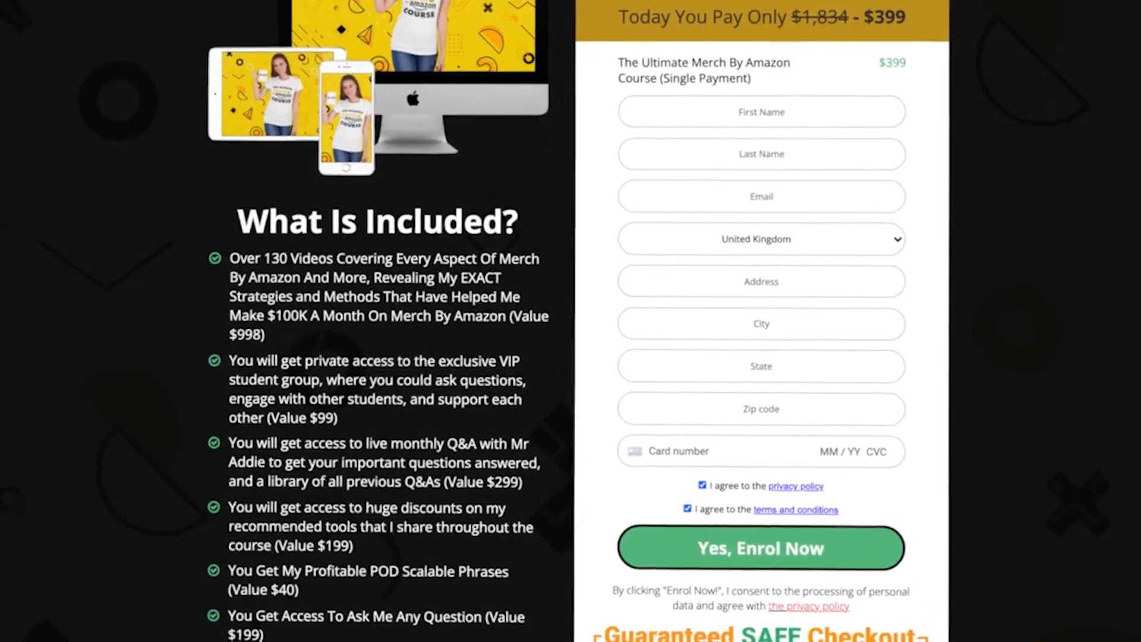
pyautogui.scroll(-3)
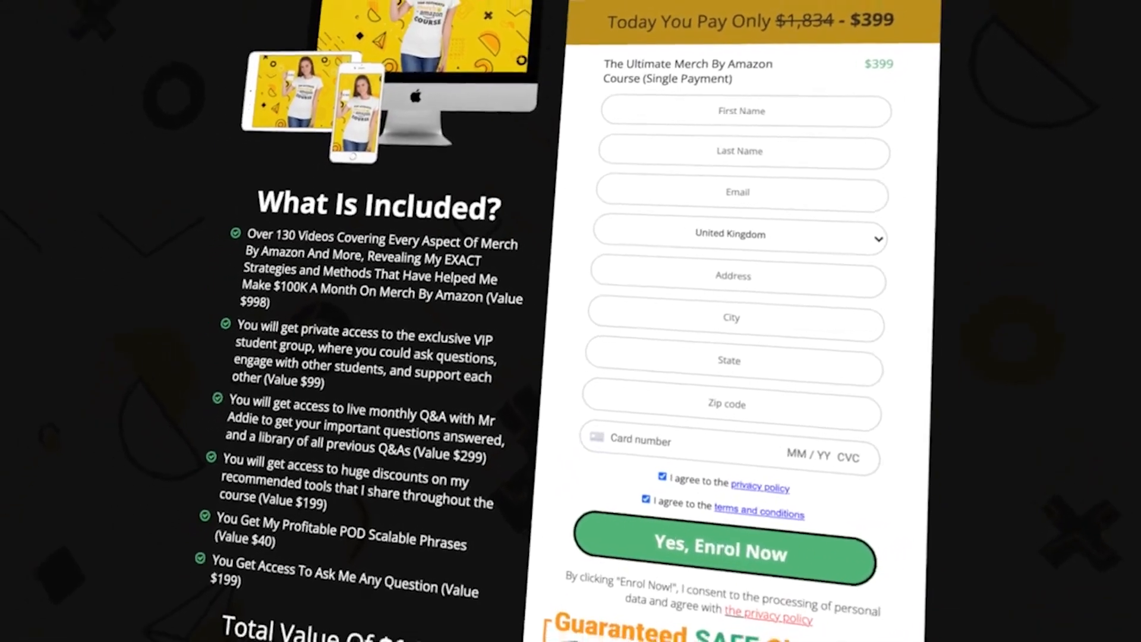
pyautogui.scroll(-3)
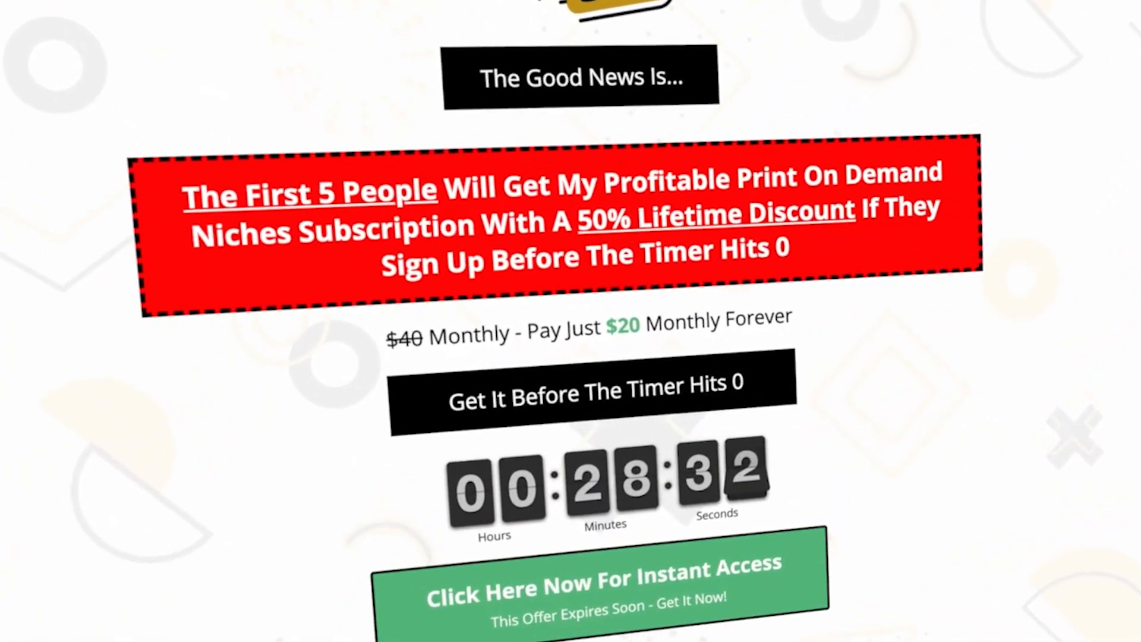
pyautogui.scroll(3)
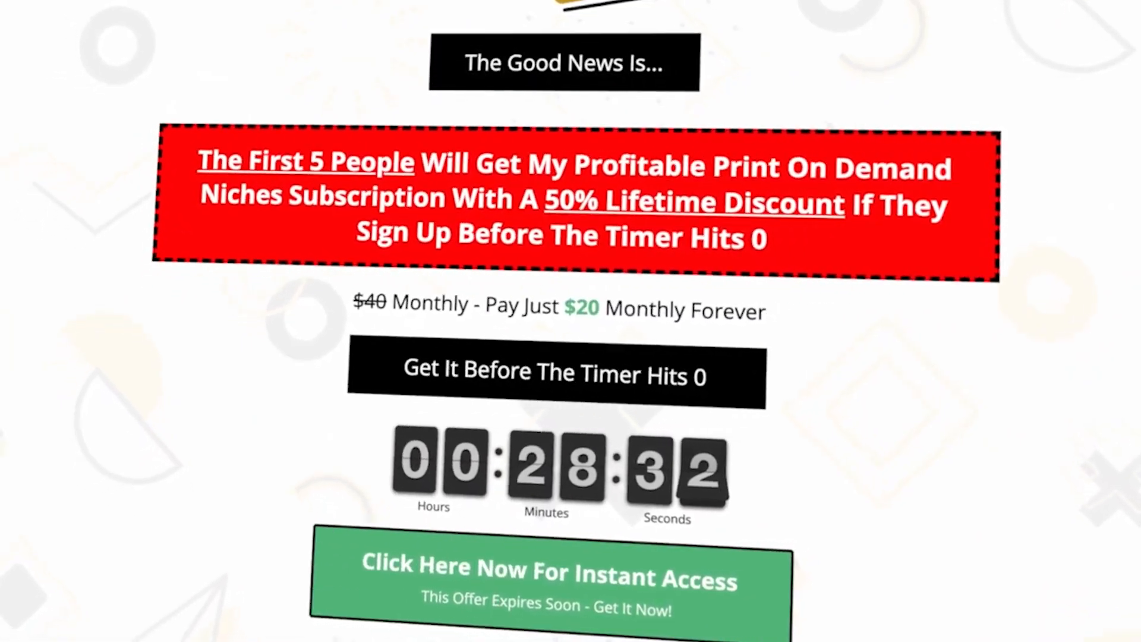